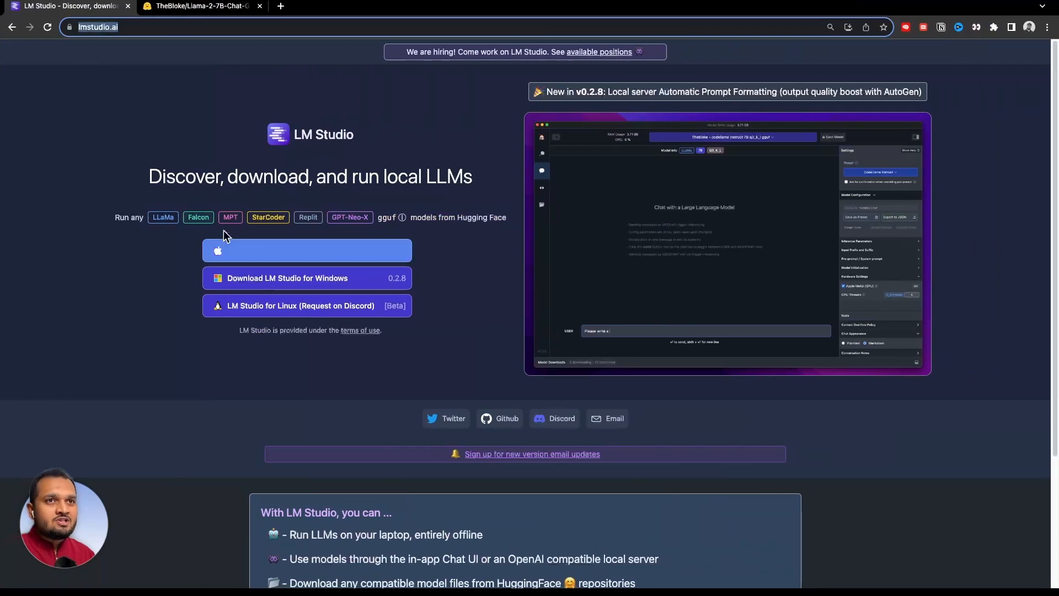
# Step: Search LM Studio for 'llama2' models, returning 308 Hugging Face results
pyautogui.click(135, 27)
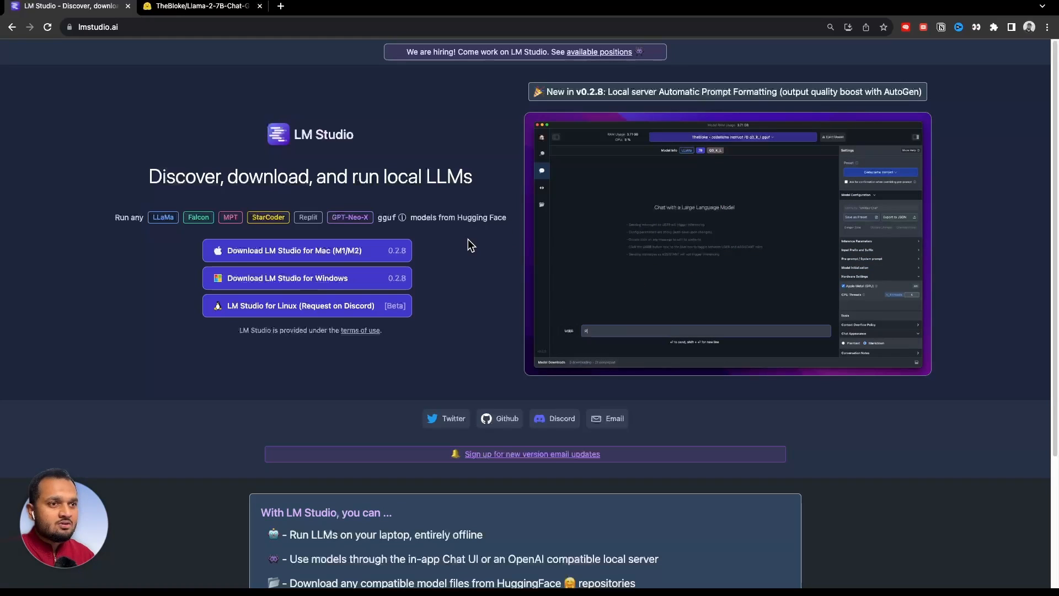
pyautogui.moveTo(270, 251)
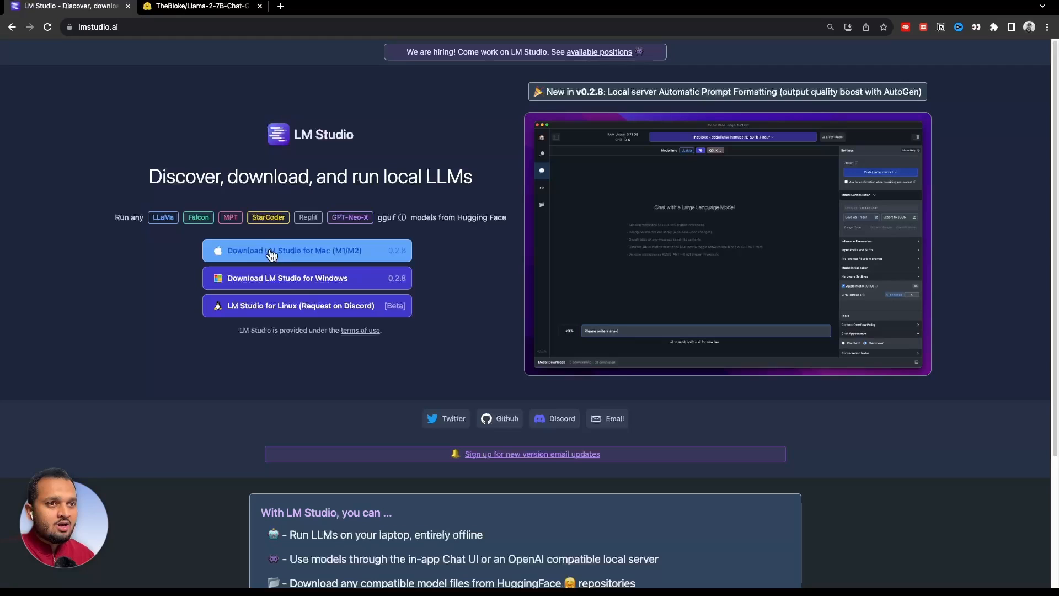
pyautogui.moveTo(459, 259)
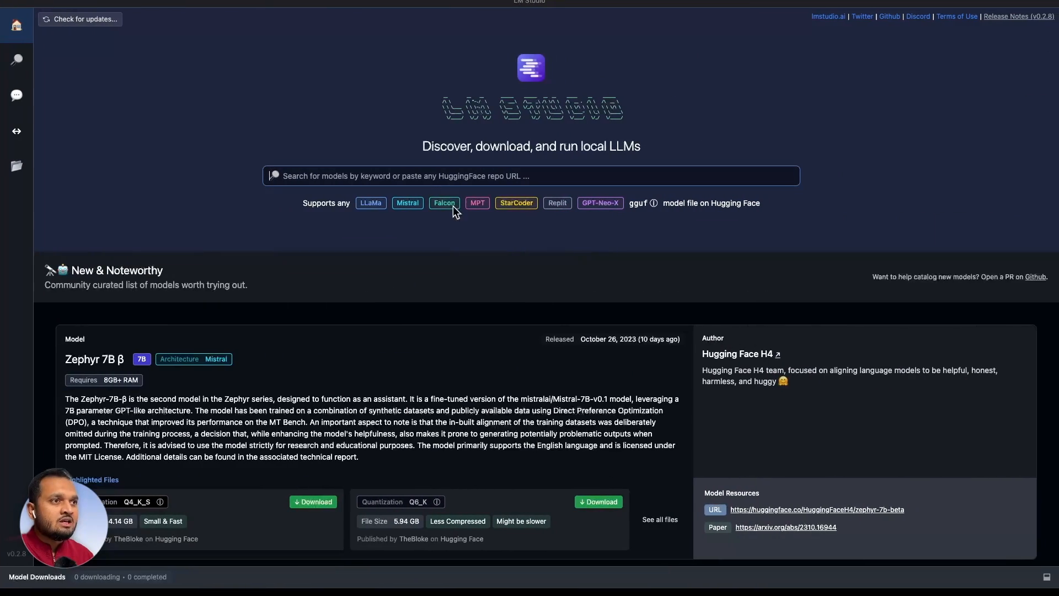
pyautogui.moveTo(440, 473)
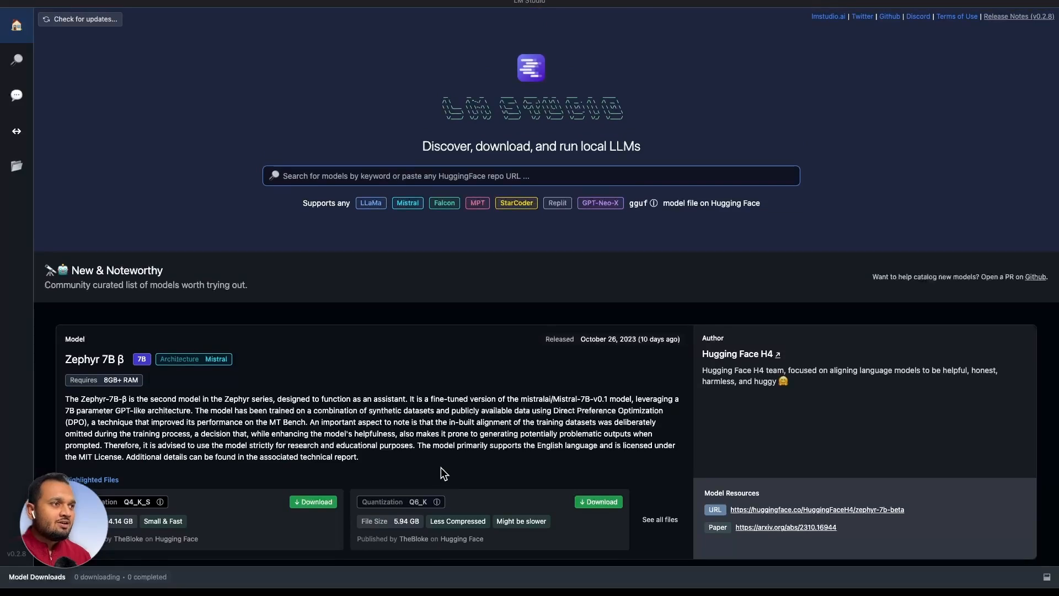
pyautogui.moveTo(371, 222)
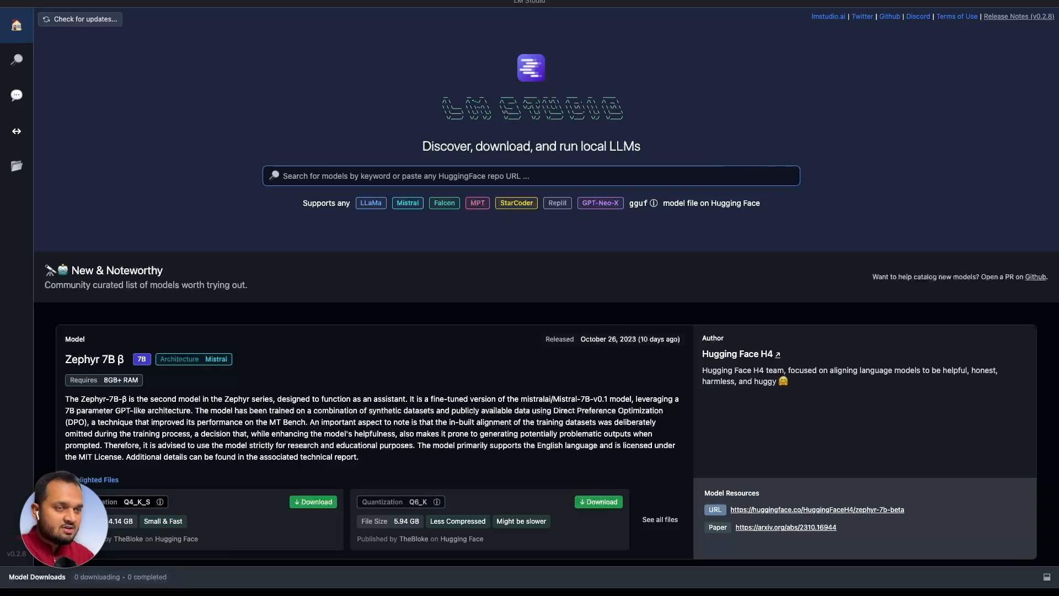
pyautogui.write('llama2')
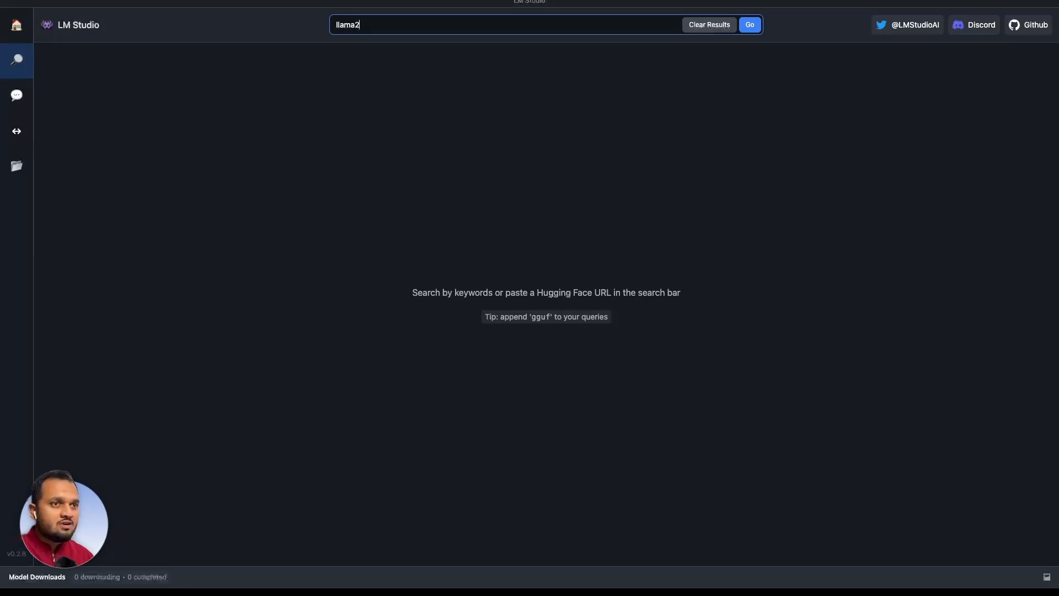
pyautogui.click(749, 24)
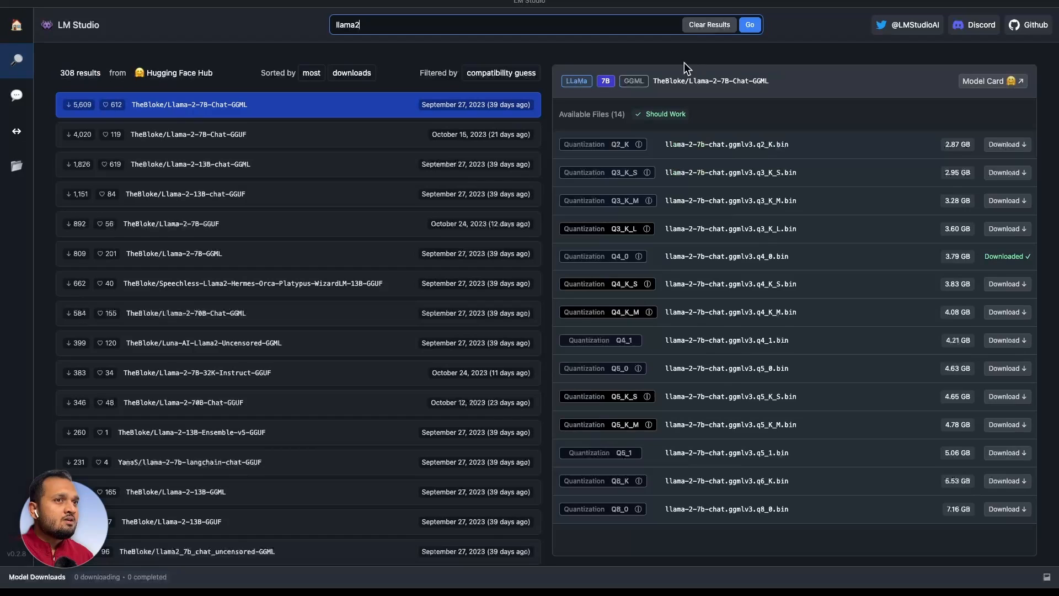
pyautogui.moveTo(177, 111)
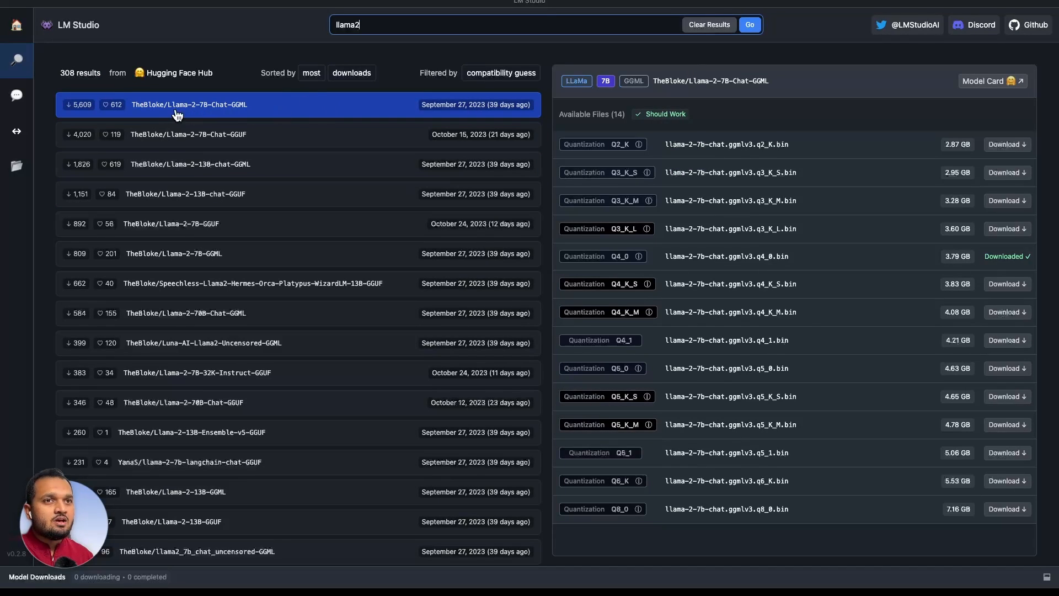
pyautogui.moveTo(218, 113)
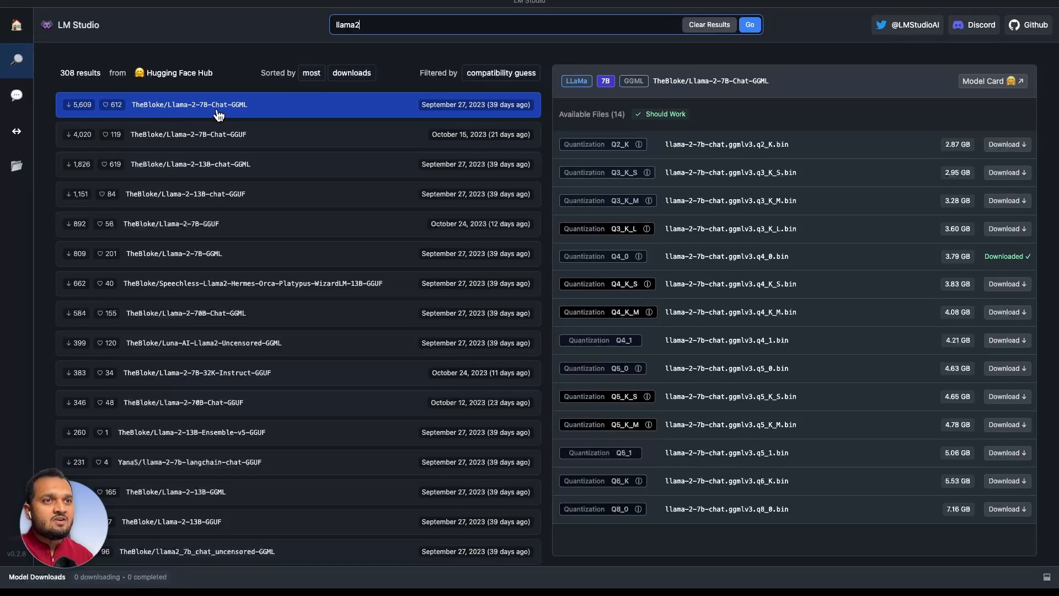
pyautogui.moveTo(314, 113)
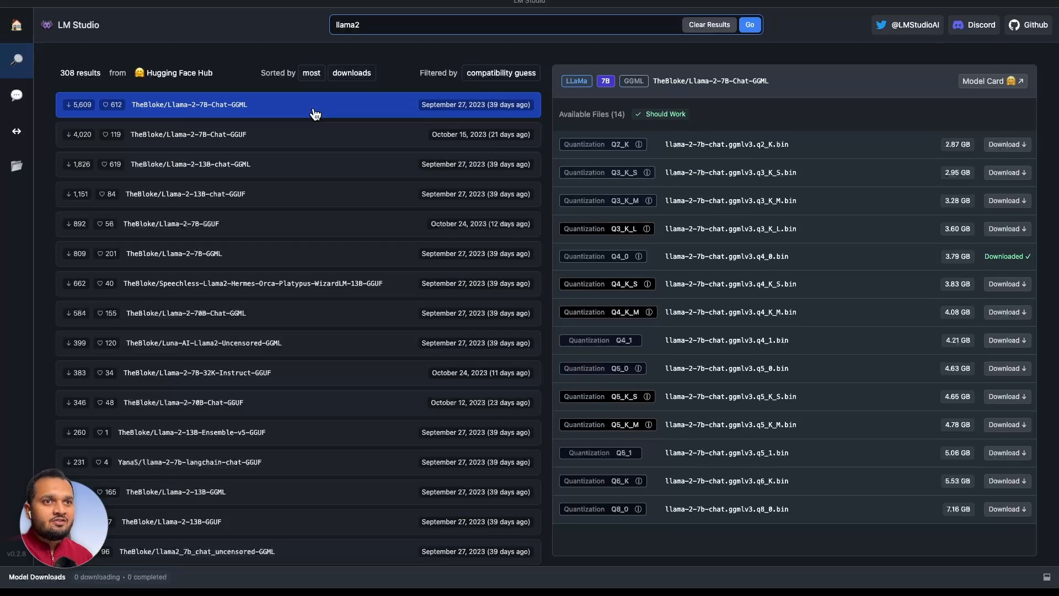
pyautogui.moveTo(231, 110)
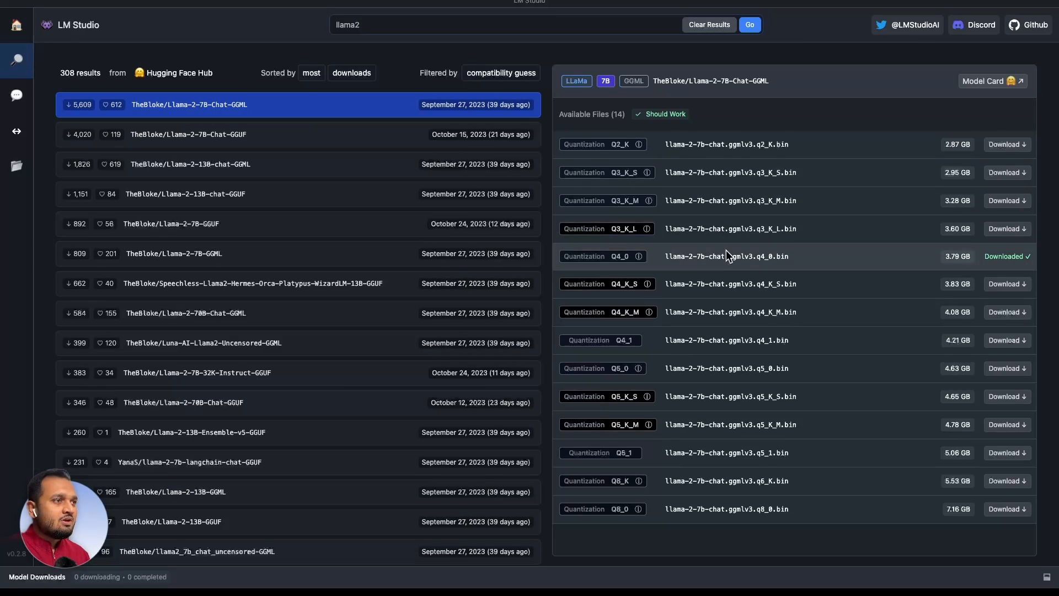
pyautogui.moveTo(726, 385)
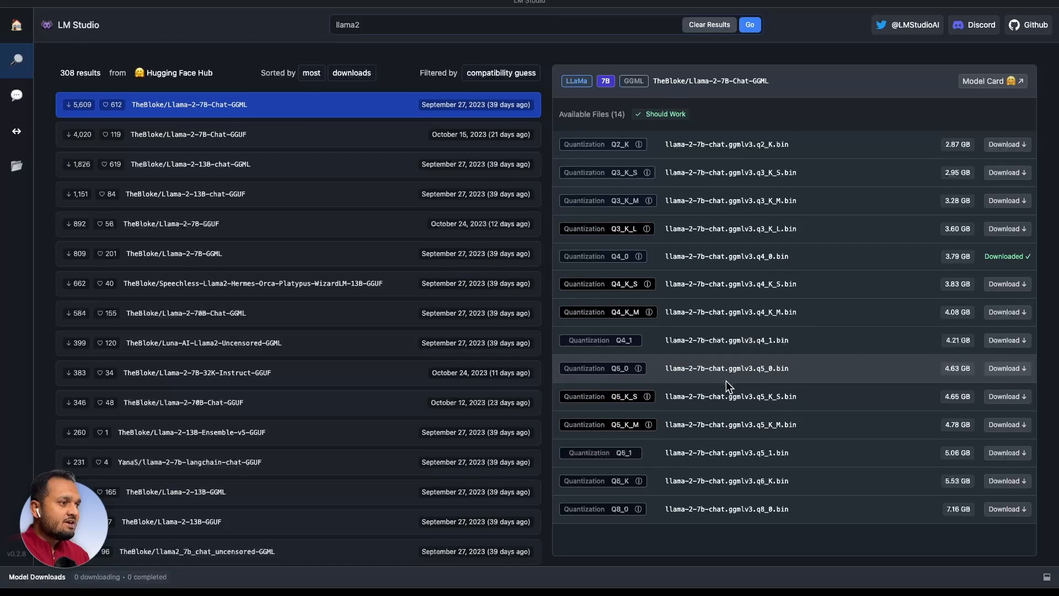
pyautogui.moveTo(699, 327)
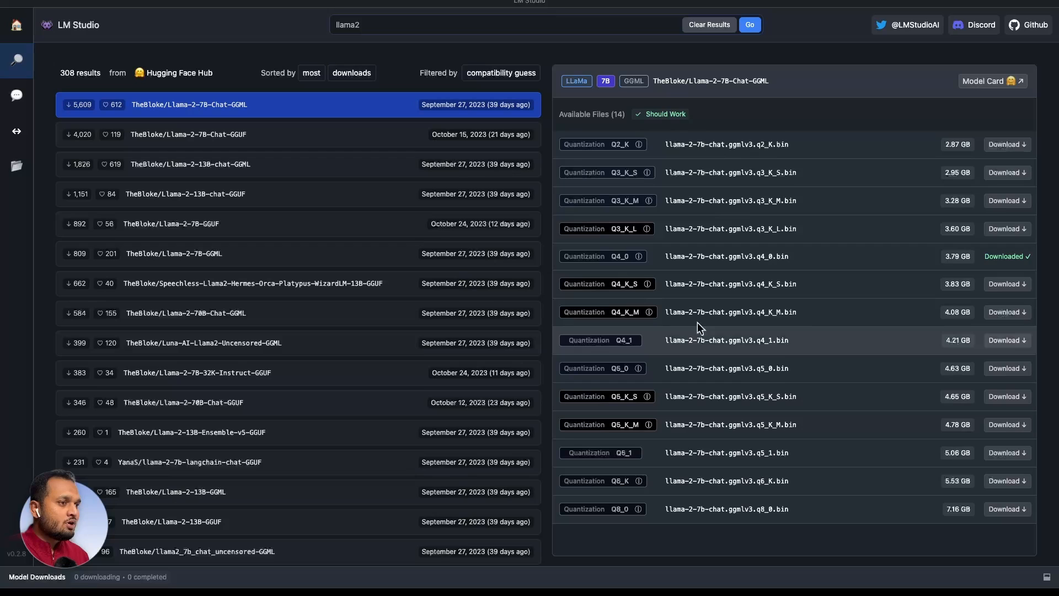
pyautogui.moveTo(707, 340)
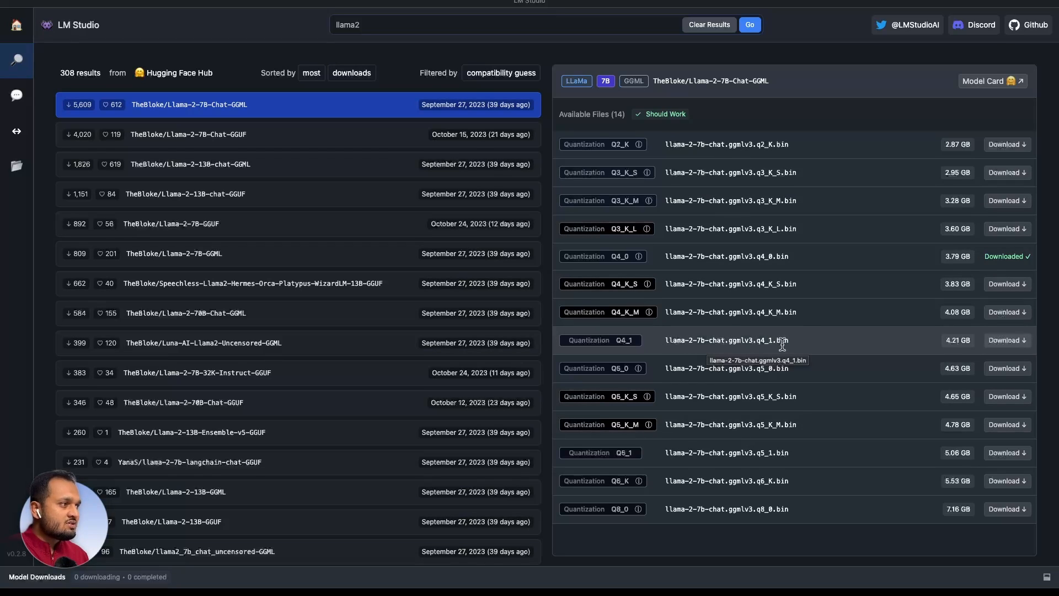
pyautogui.moveTo(709, 266)
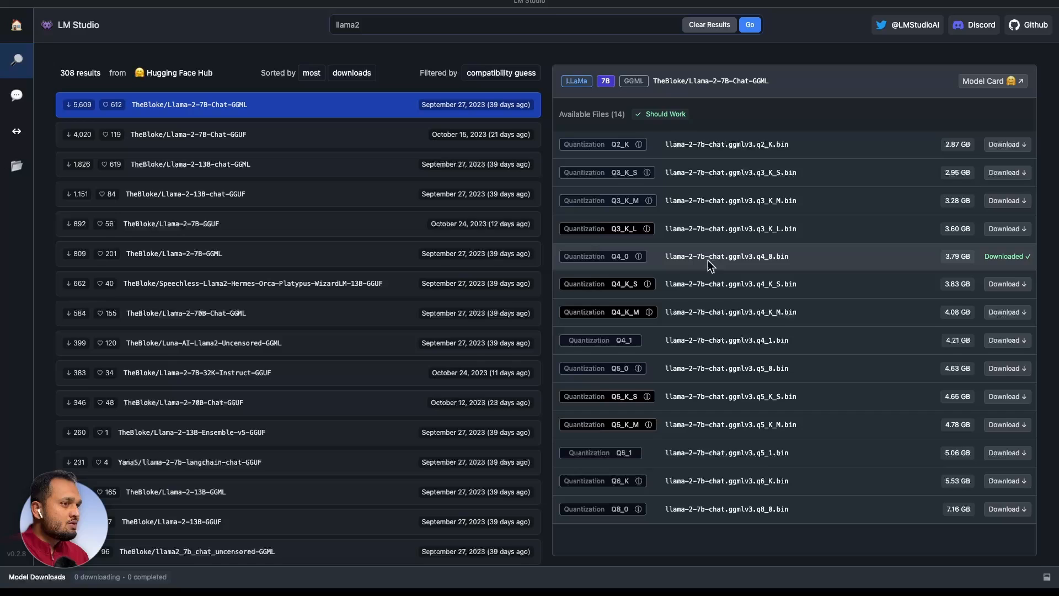
pyautogui.moveTo(736, 266)
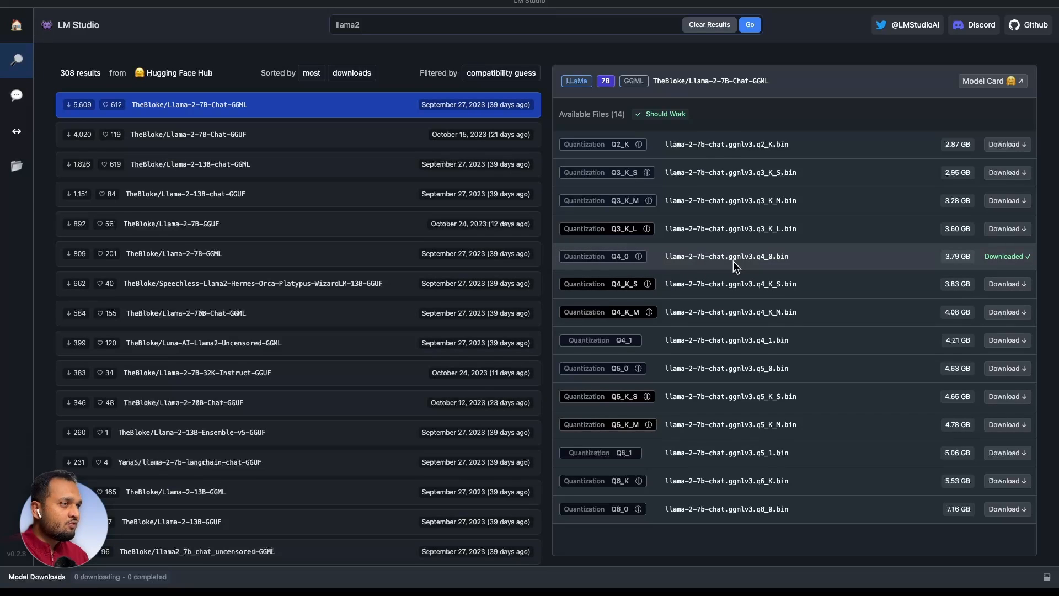
pyautogui.moveTo(729, 259)
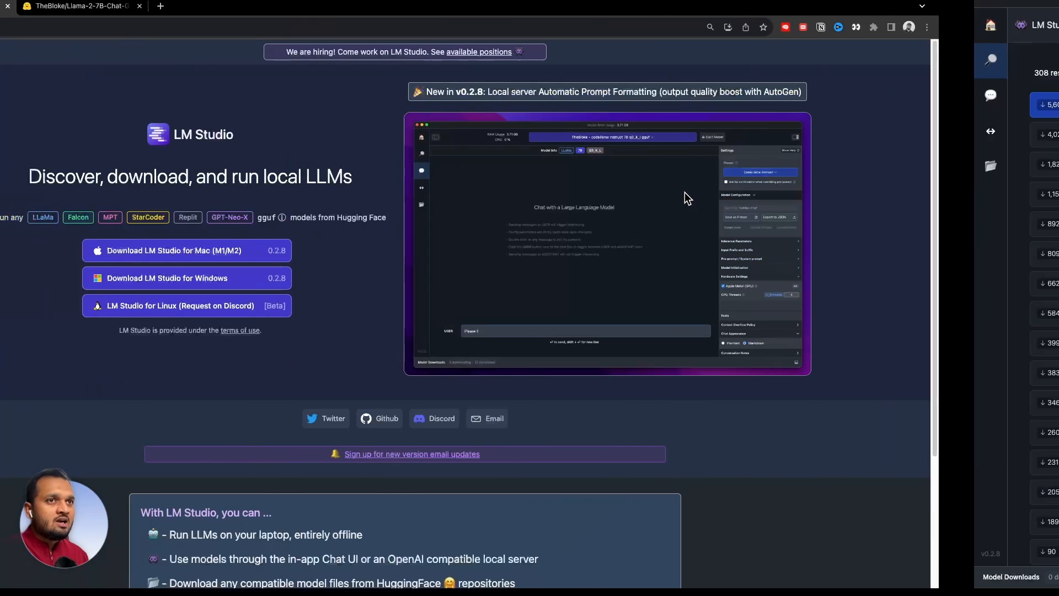
# Step: Browse TheBloke's Llama-2-7B-Chat-GGML model card on Hugging Face
pyautogui.click(199, 6)
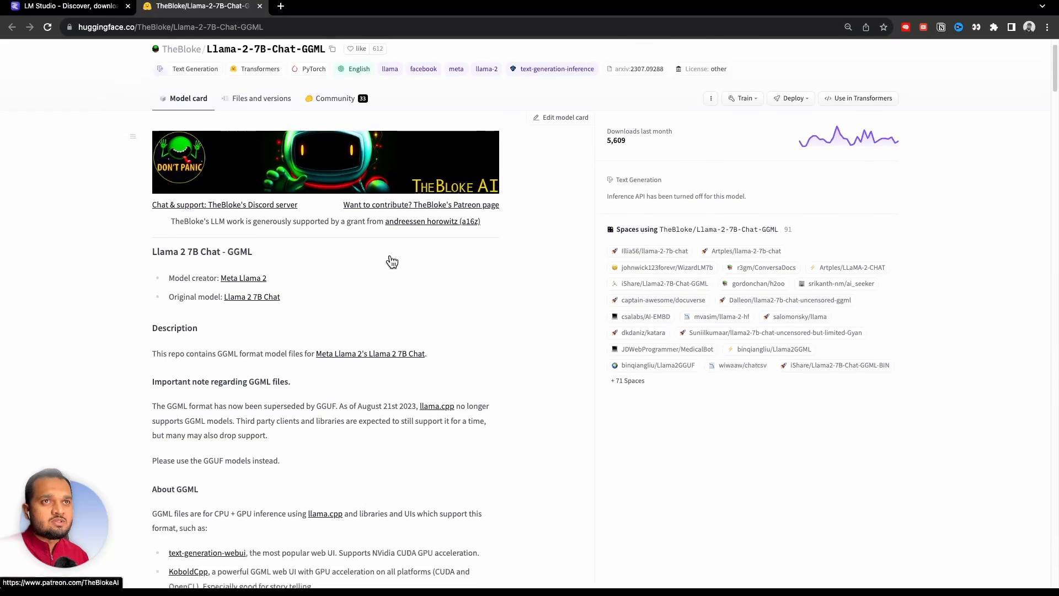
pyautogui.scroll(3)
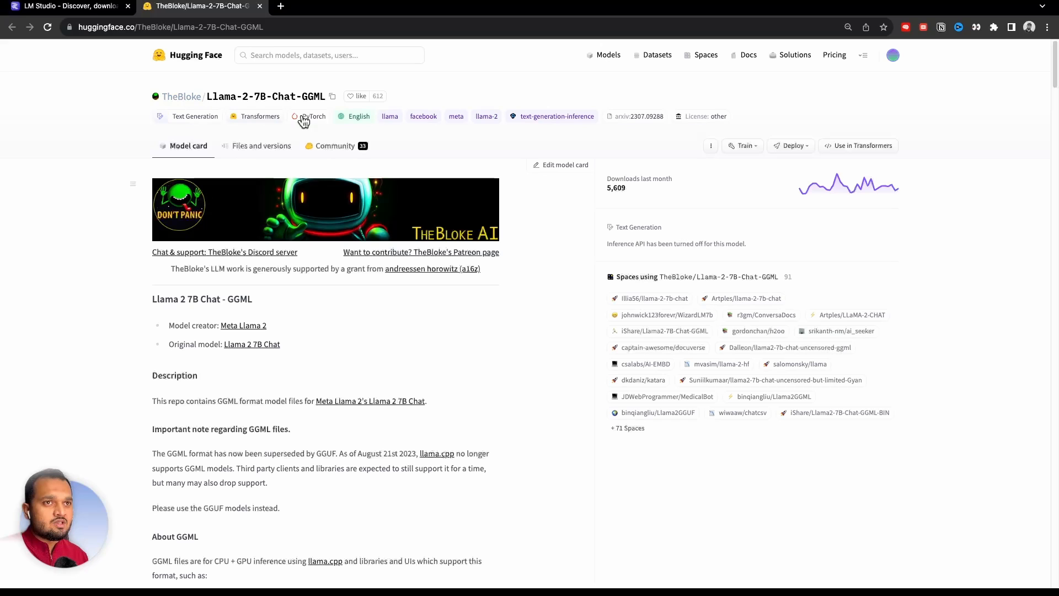
pyautogui.scroll(-3)
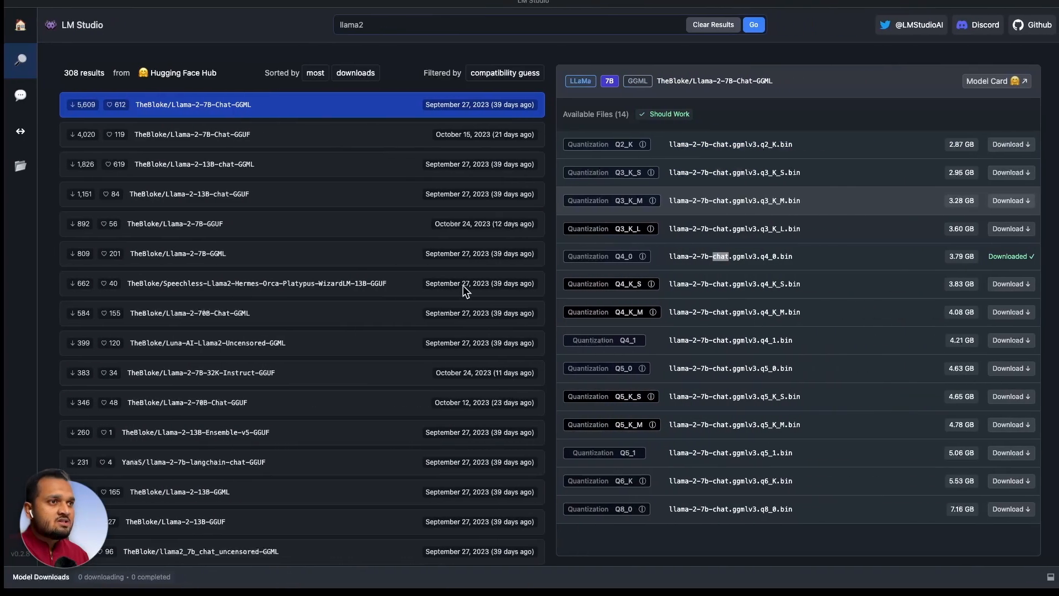
pyautogui.moveTo(351, 139)
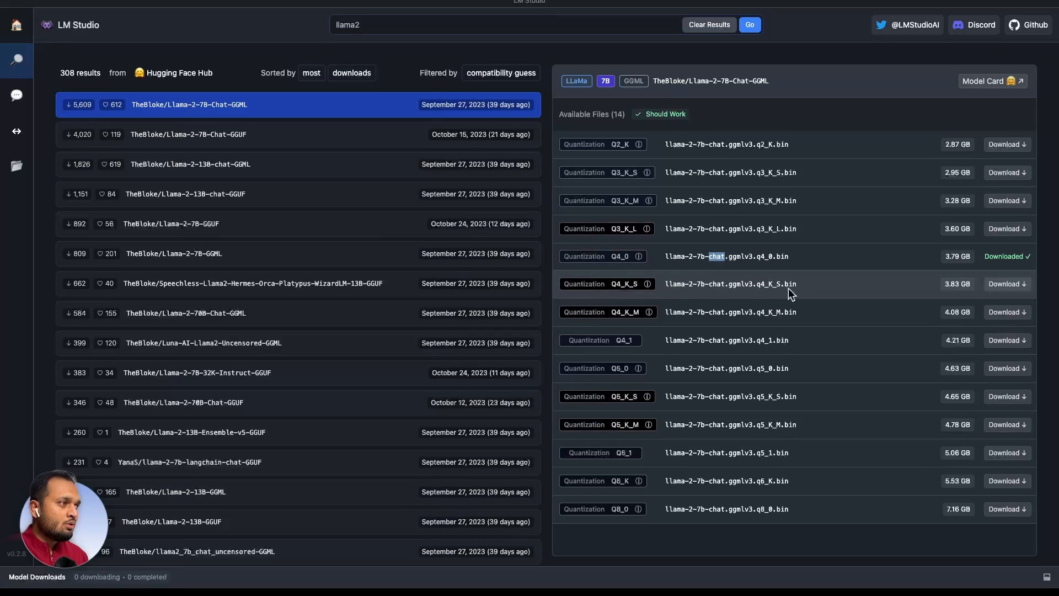
pyautogui.moveTo(881, 261)
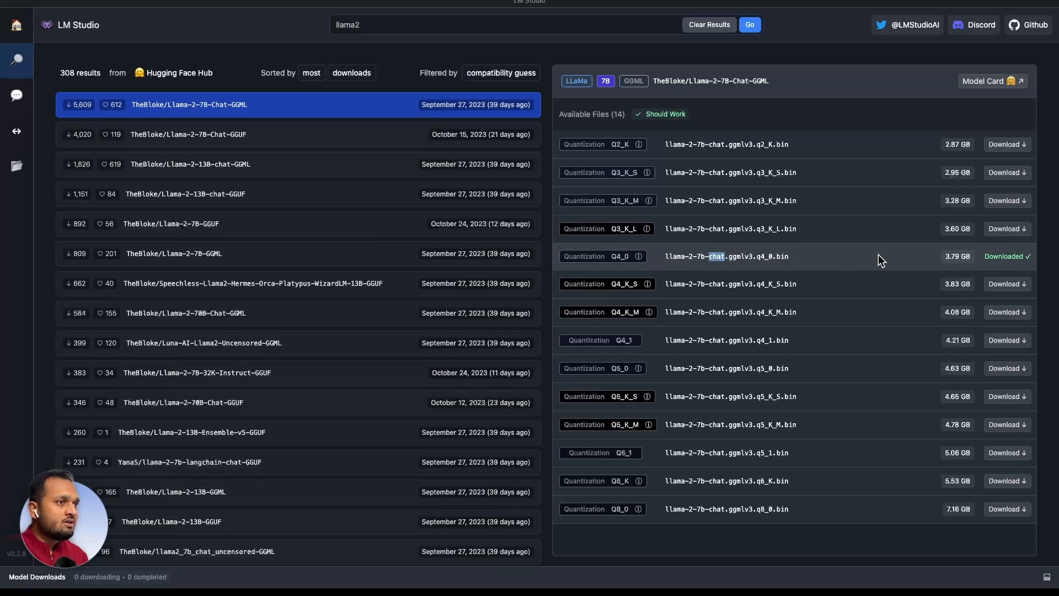
pyautogui.moveTo(40, 124)
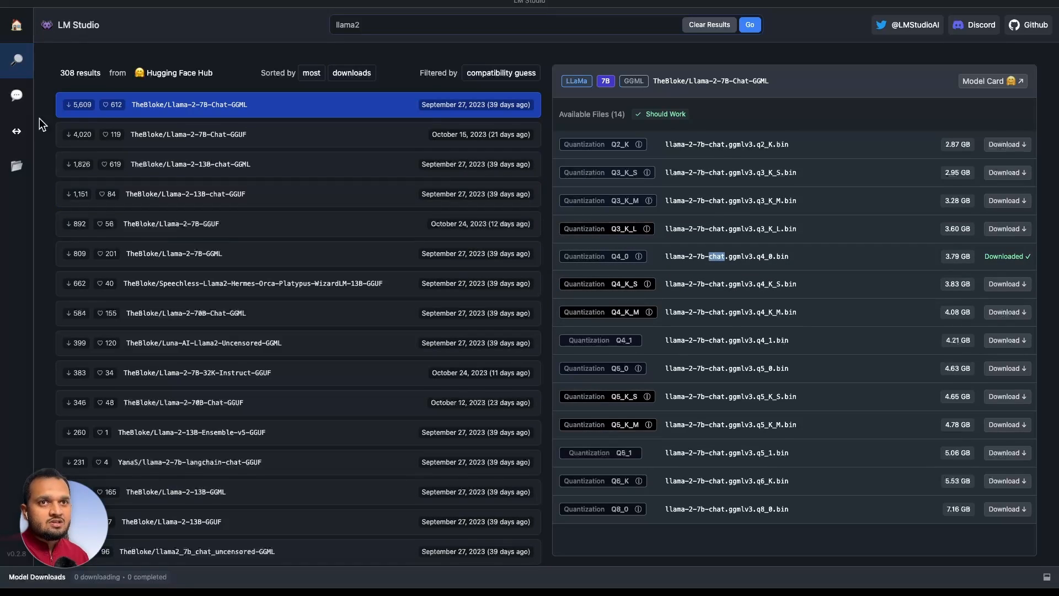
pyautogui.moveTo(16, 96)
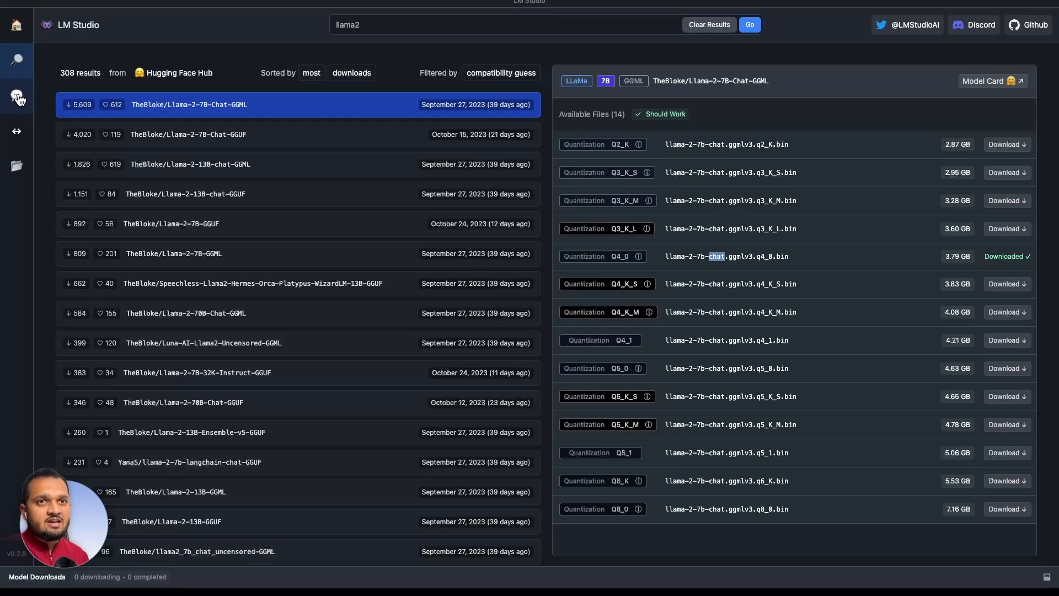
# Step: Go to the Chat view and list downloadable models, including llama 2 chat 7B q4_0
pyautogui.click(16, 96)
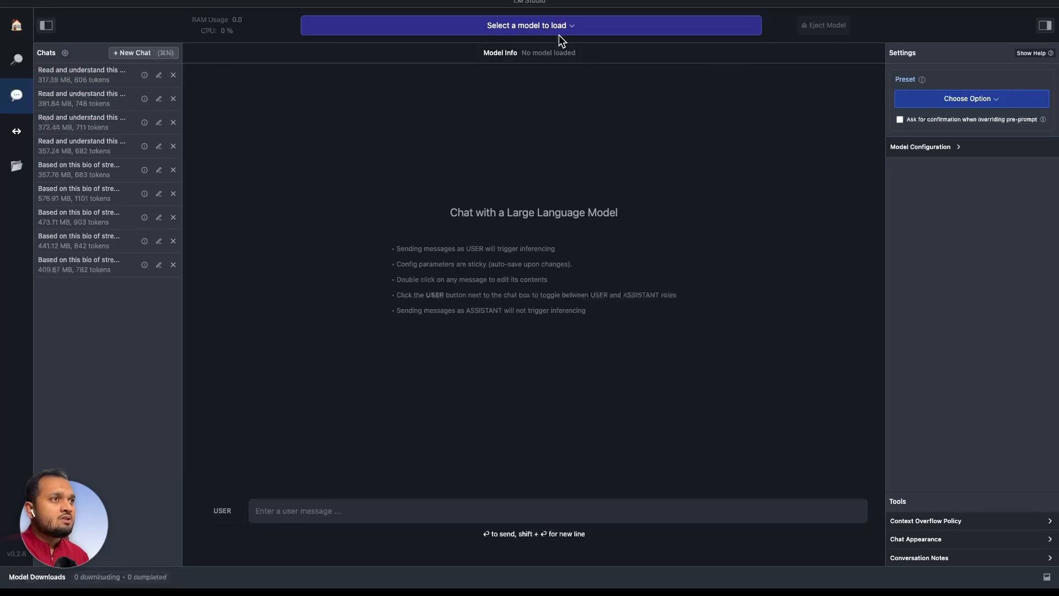
pyautogui.click(530, 25)
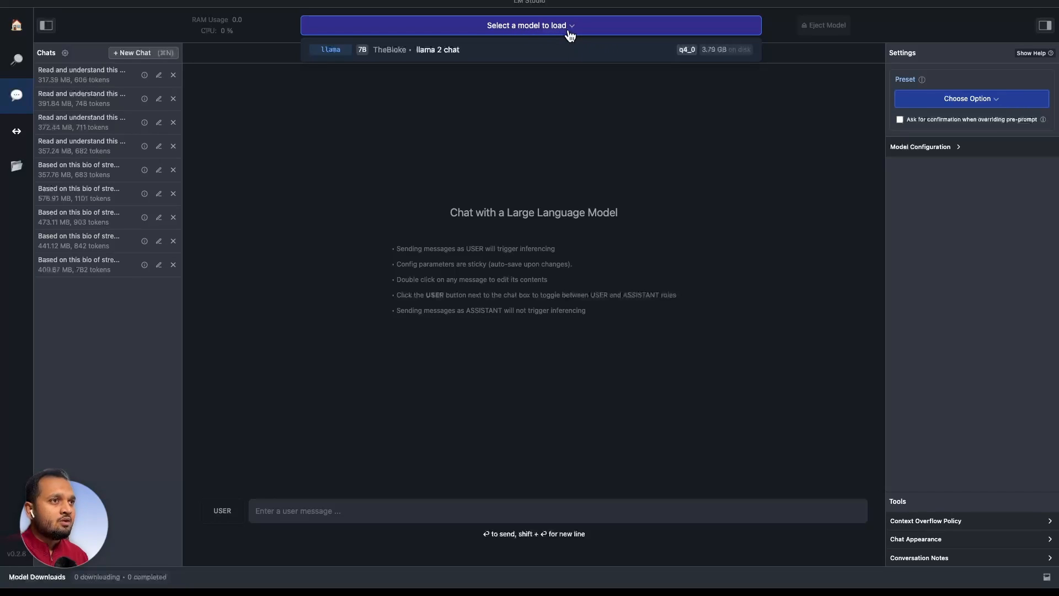
pyautogui.moveTo(469, 55)
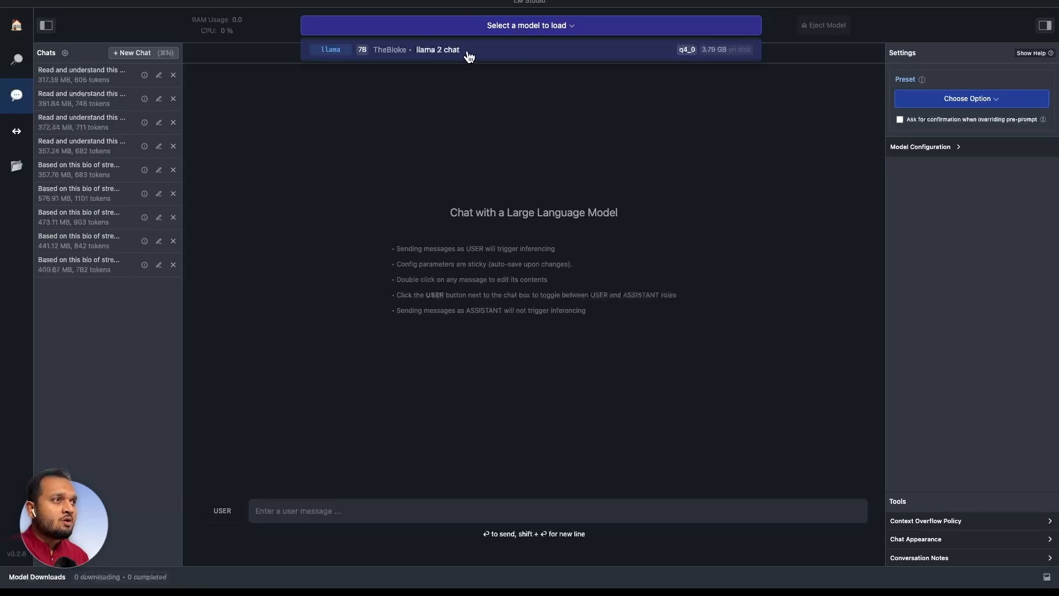
pyautogui.moveTo(539, 54)
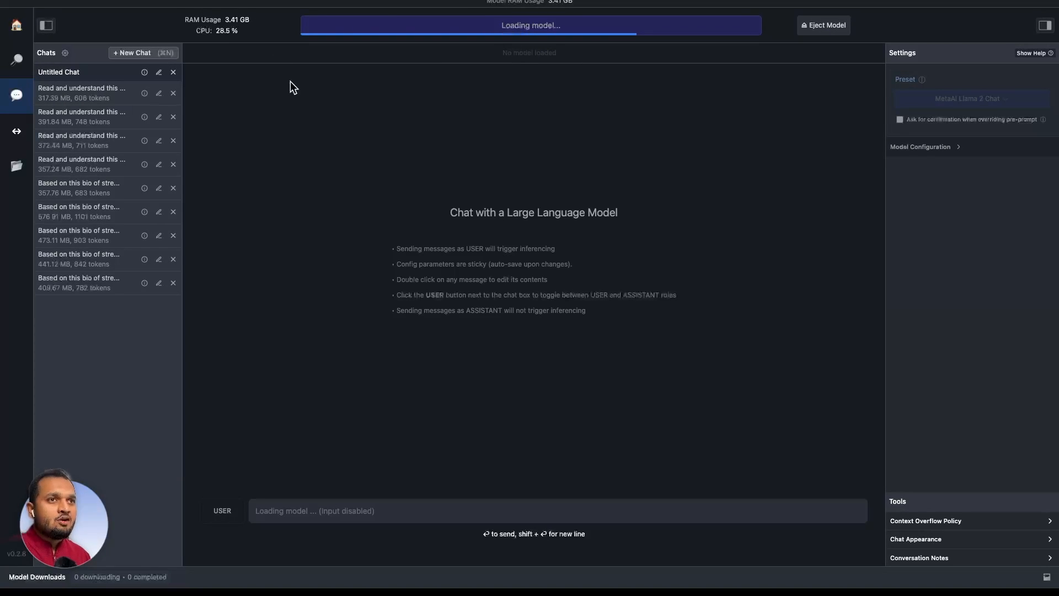
pyautogui.moveTo(279, 85)
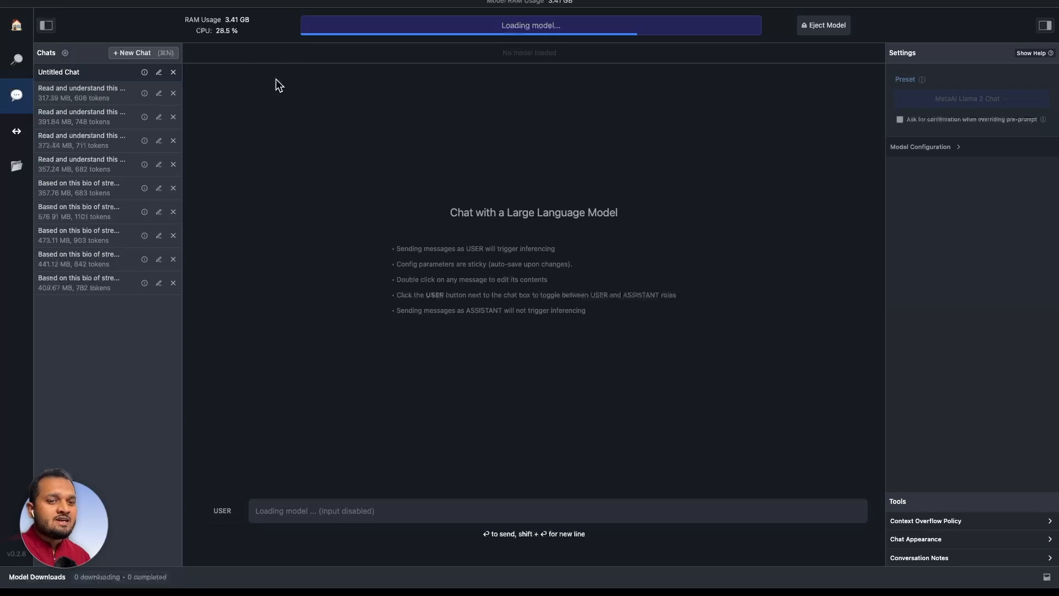
pyautogui.moveTo(397, 127)
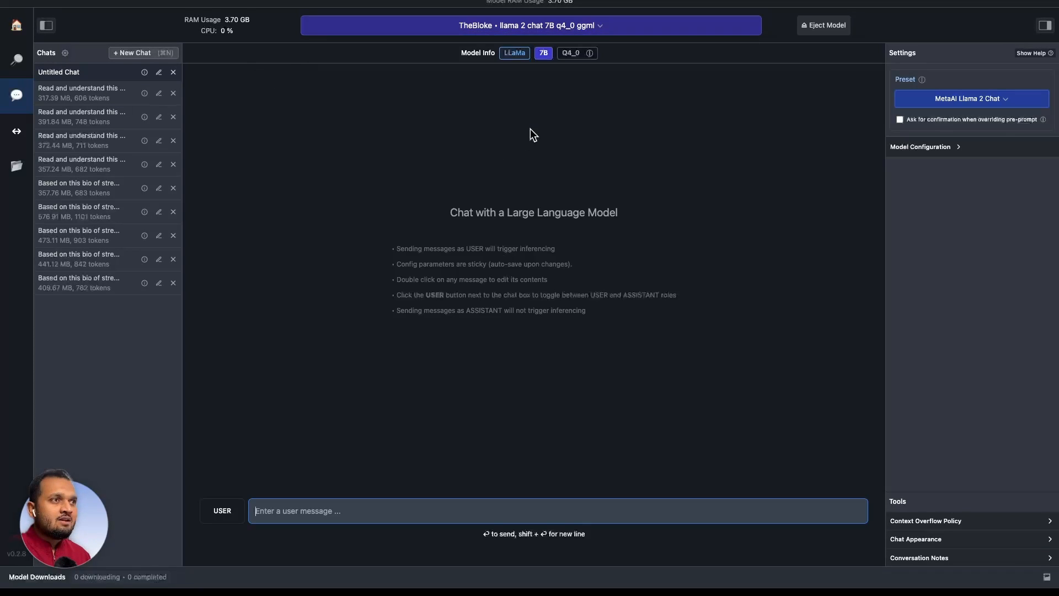
pyautogui.moveTo(540, 337)
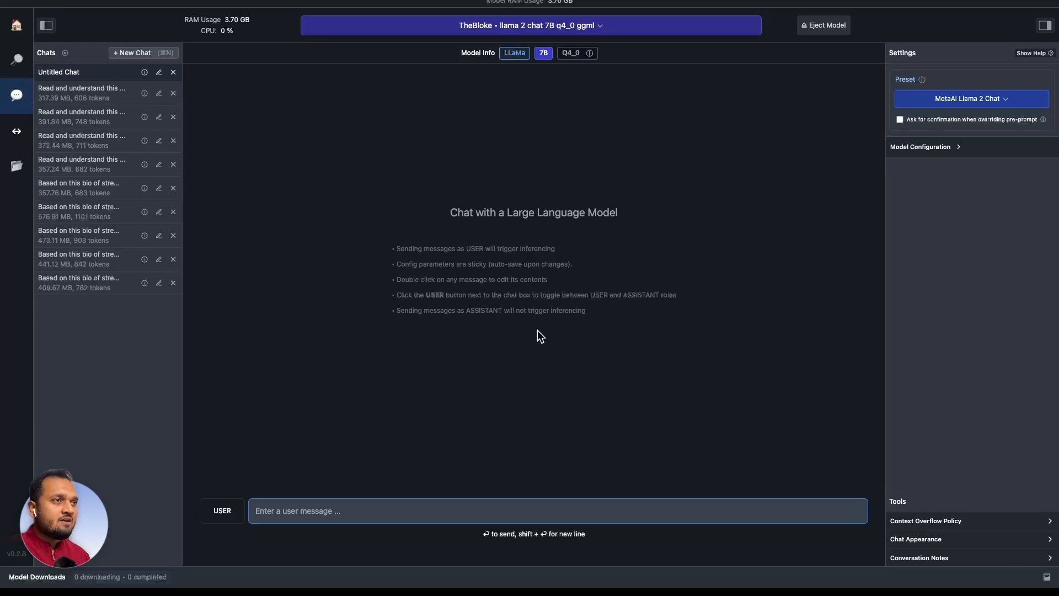
pyautogui.moveTo(608, 195)
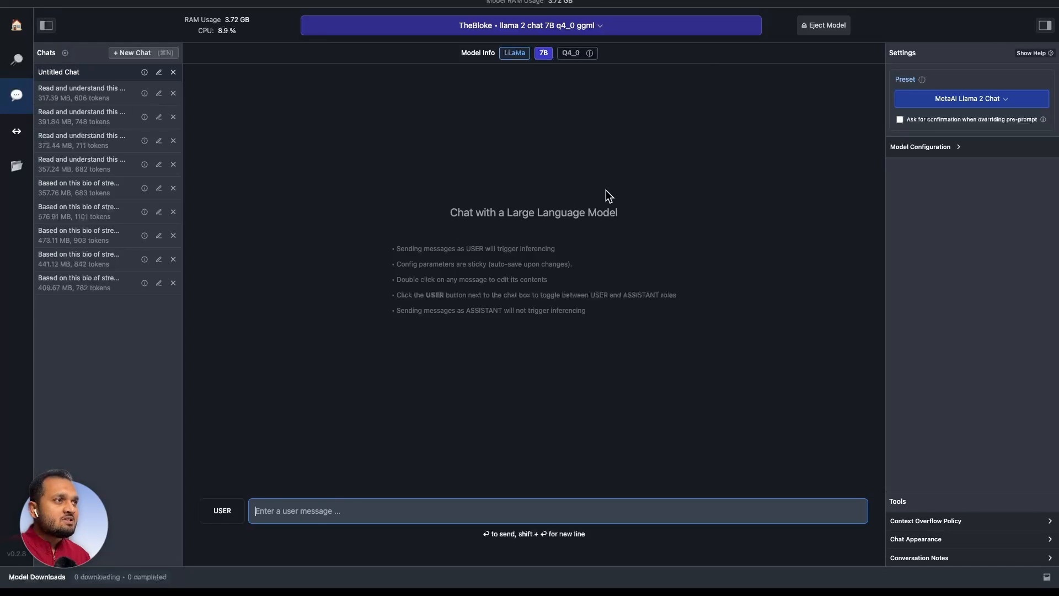
pyautogui.moveTo(565, 178)
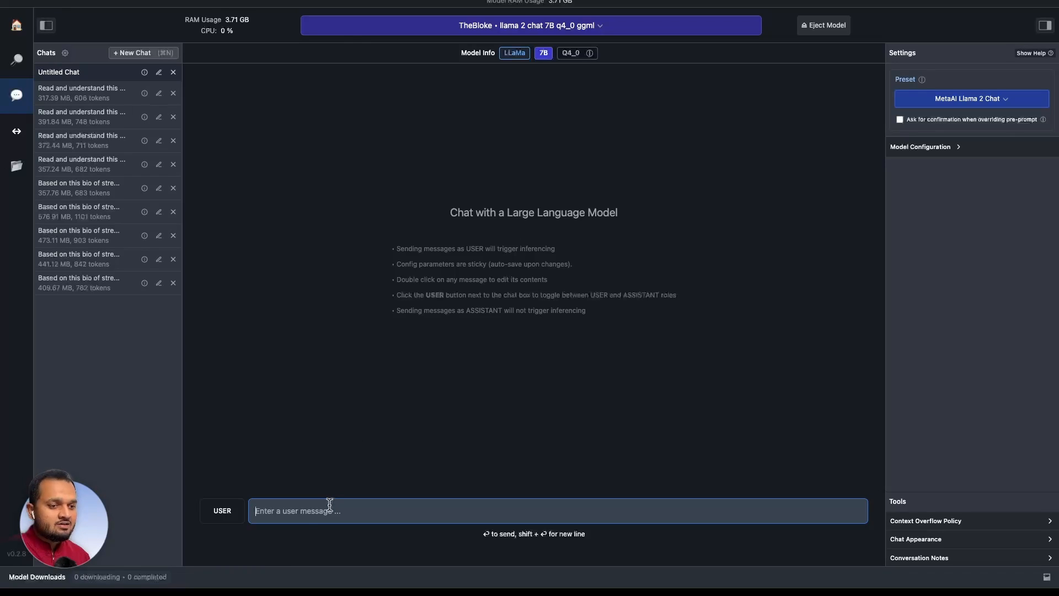
# Step: Send 'Which LLM is this' to the loaded llama 2 chat 7B model
pyautogui.write('Which model is')
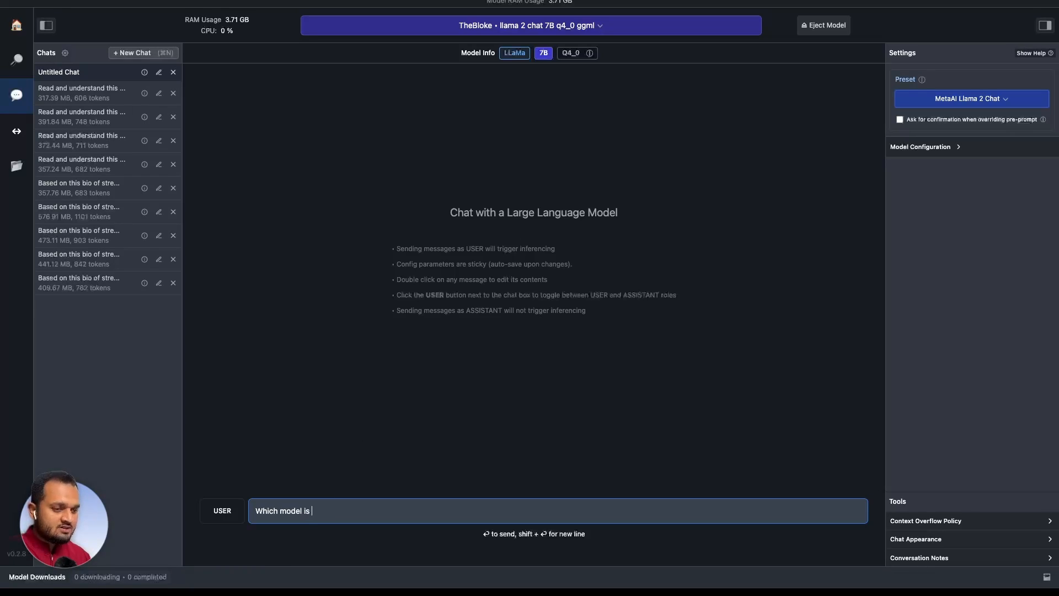
pyautogui.write('LLM is this')
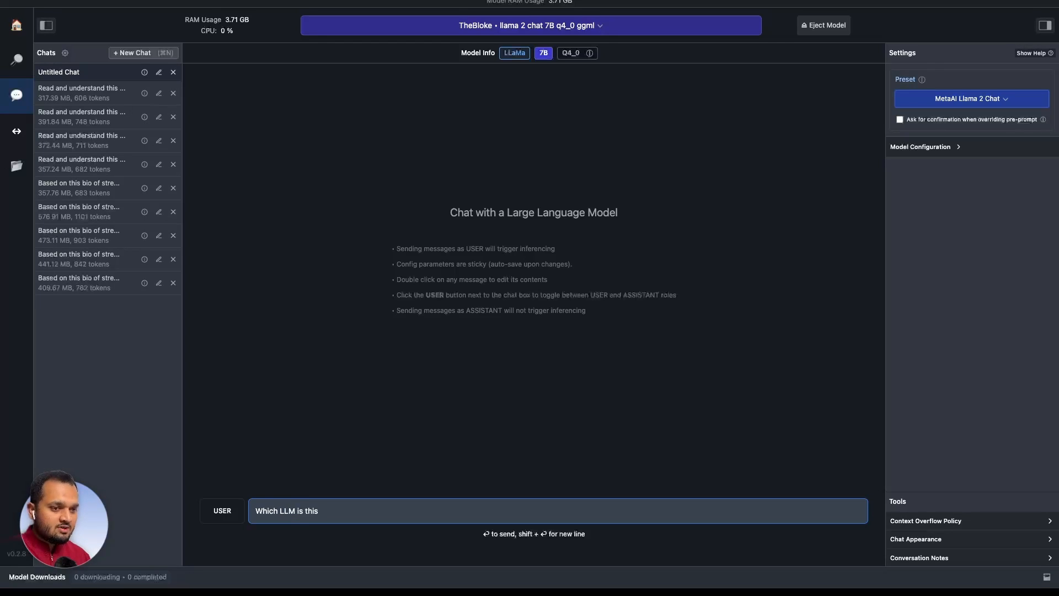
pyautogui.press('Return')
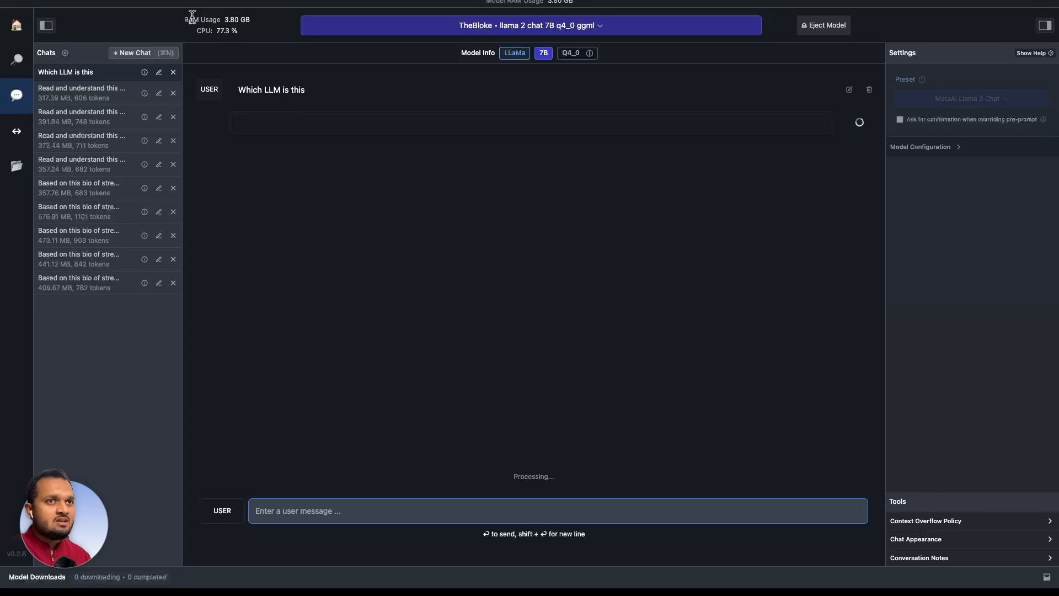
pyautogui.moveTo(250, 37)
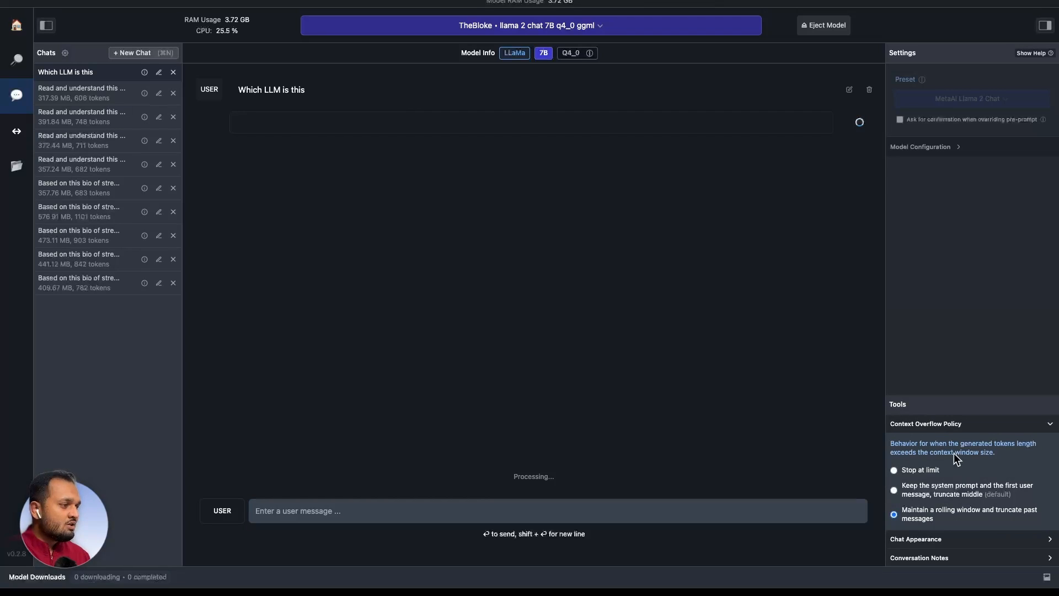
pyautogui.moveTo(758, 390)
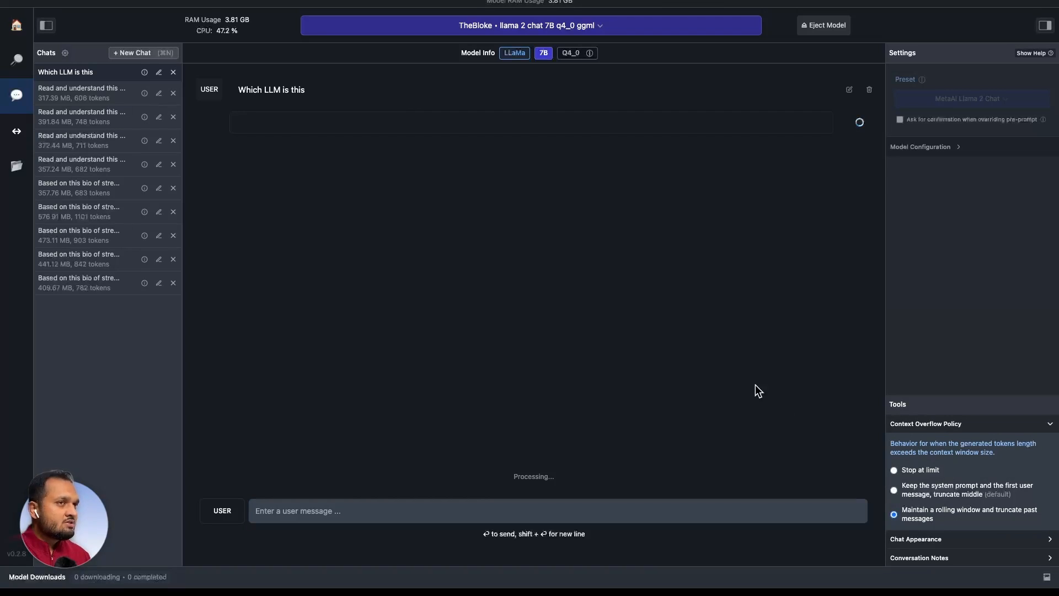
pyautogui.moveTo(586, 295)
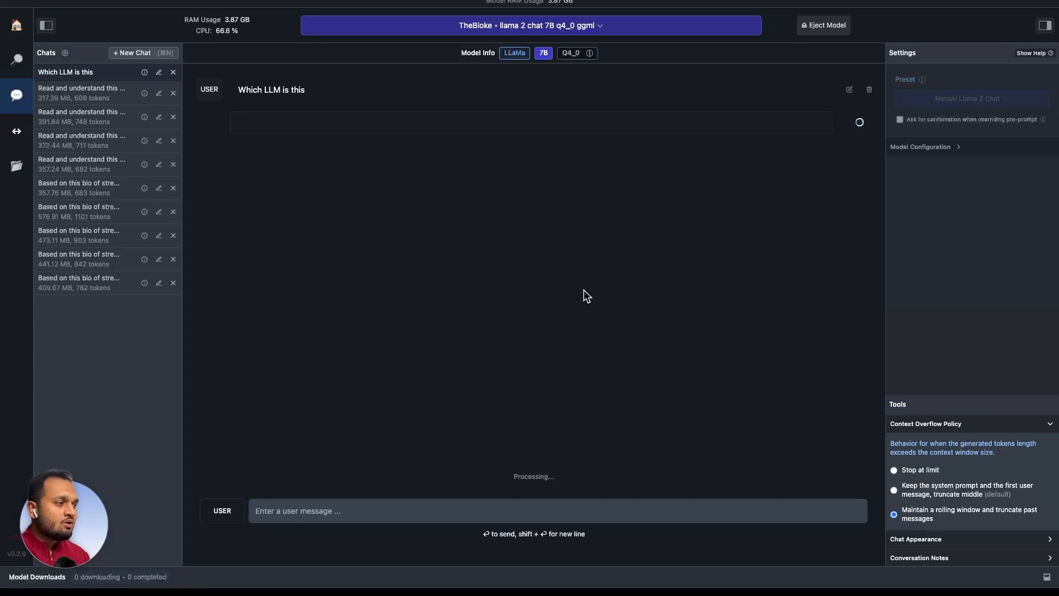
pyautogui.moveTo(986, 465)
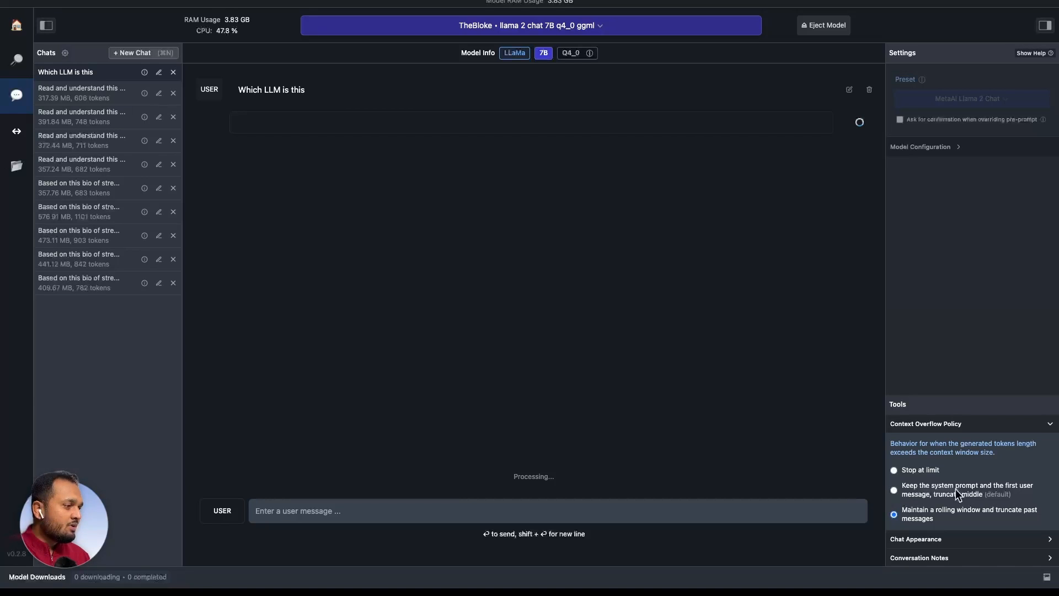
pyautogui.moveTo(936, 492)
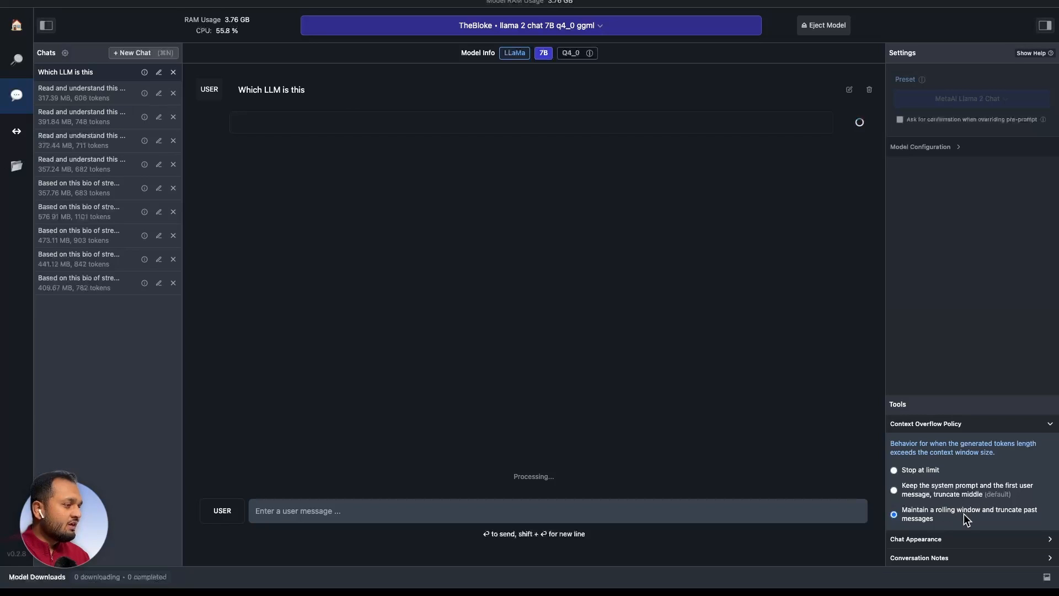
pyautogui.moveTo(986, 520)
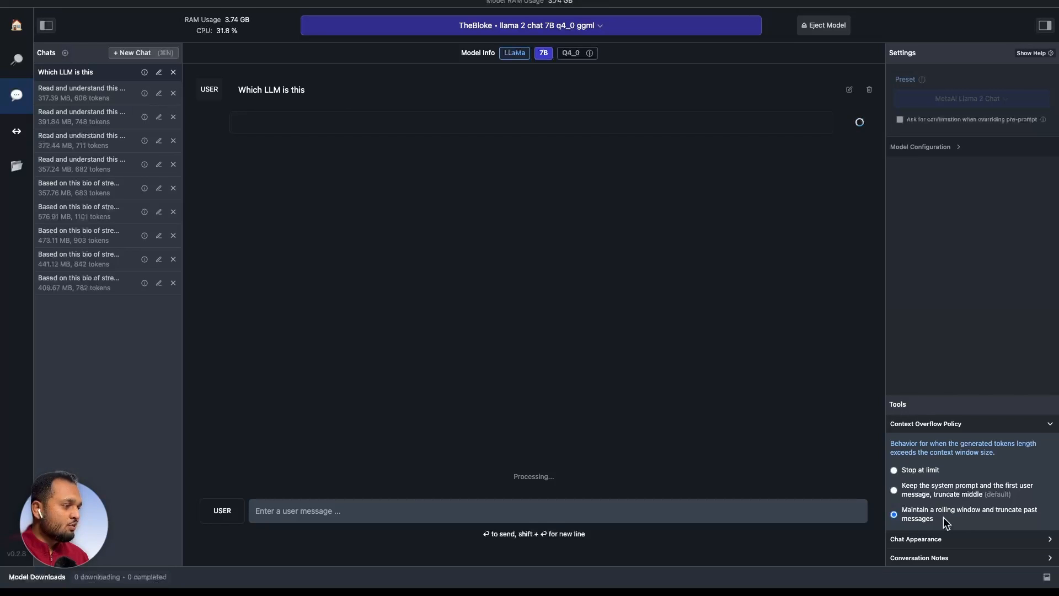
pyautogui.moveTo(861, 454)
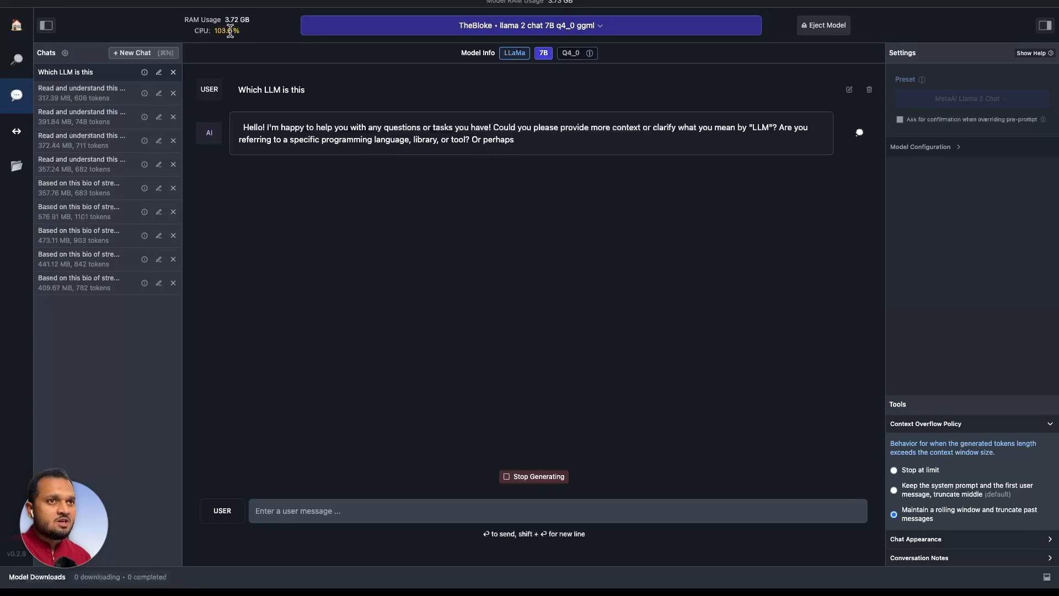
pyautogui.moveTo(274, 40)
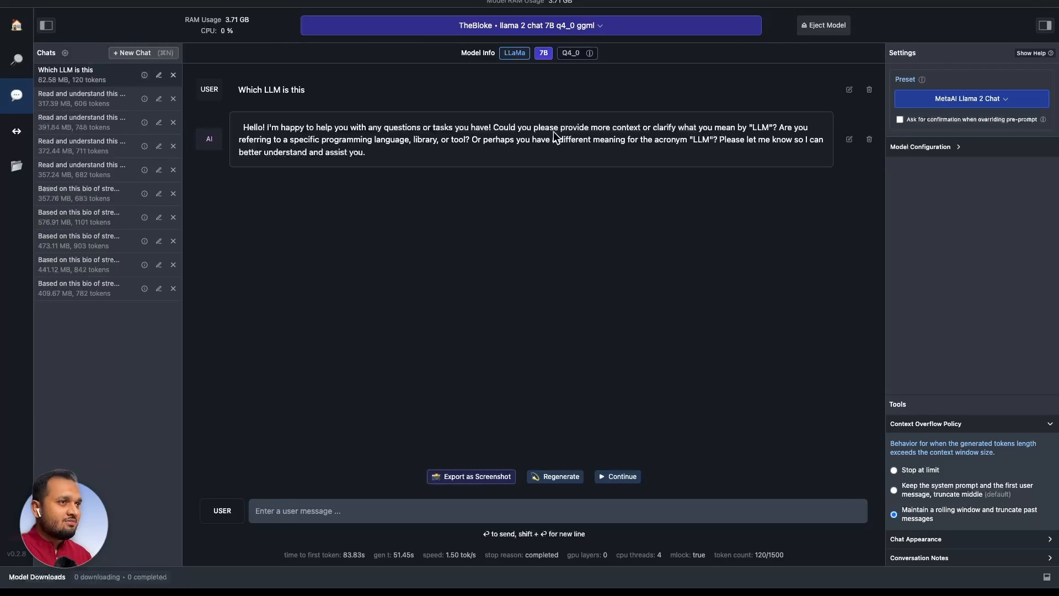
pyautogui.moveTo(745, 141)
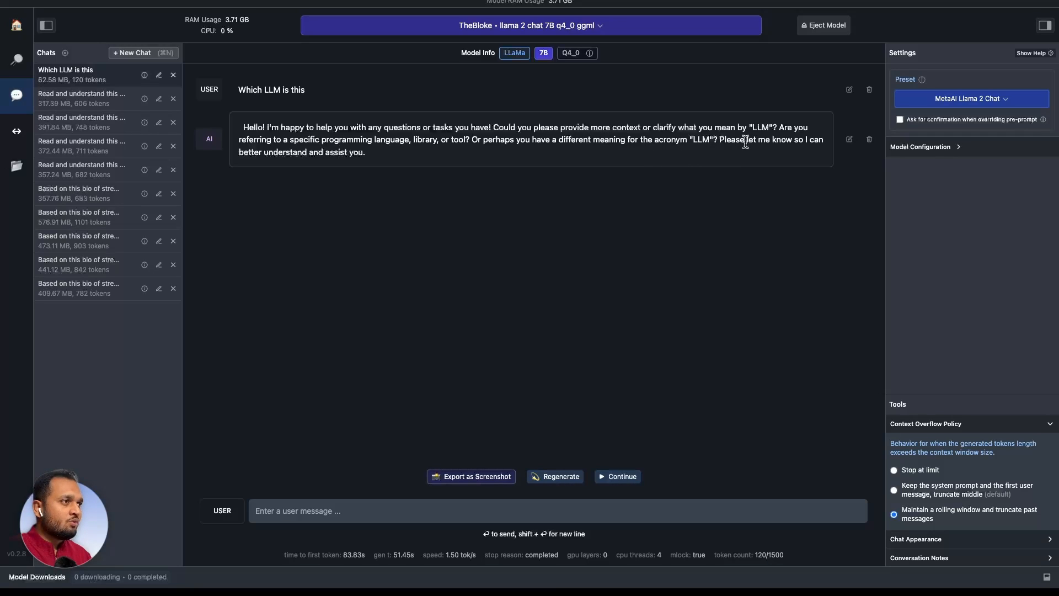
pyautogui.moveTo(599, 286)
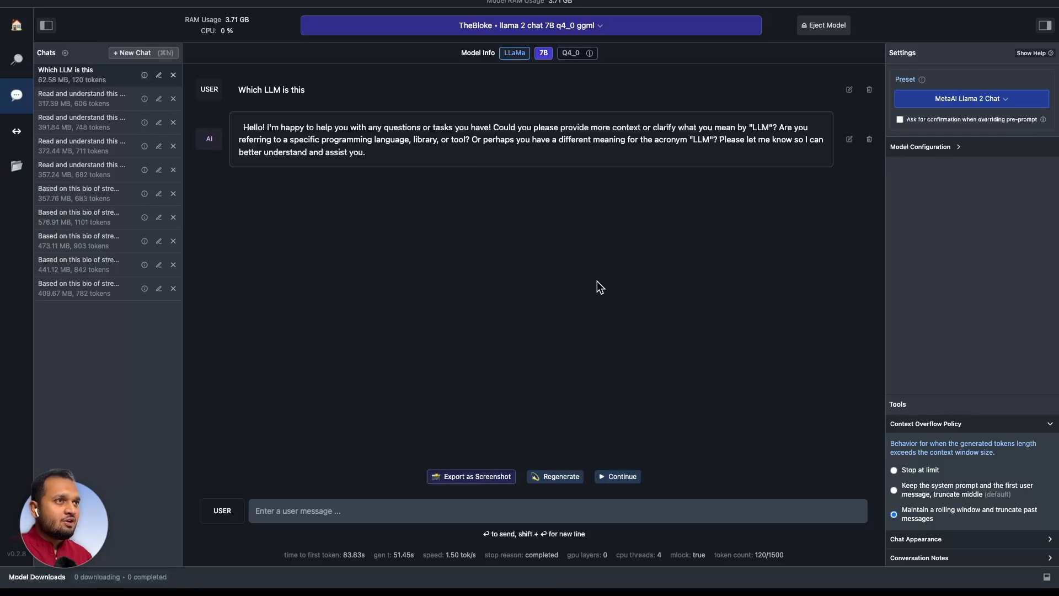
pyautogui.moveTo(647, 270)
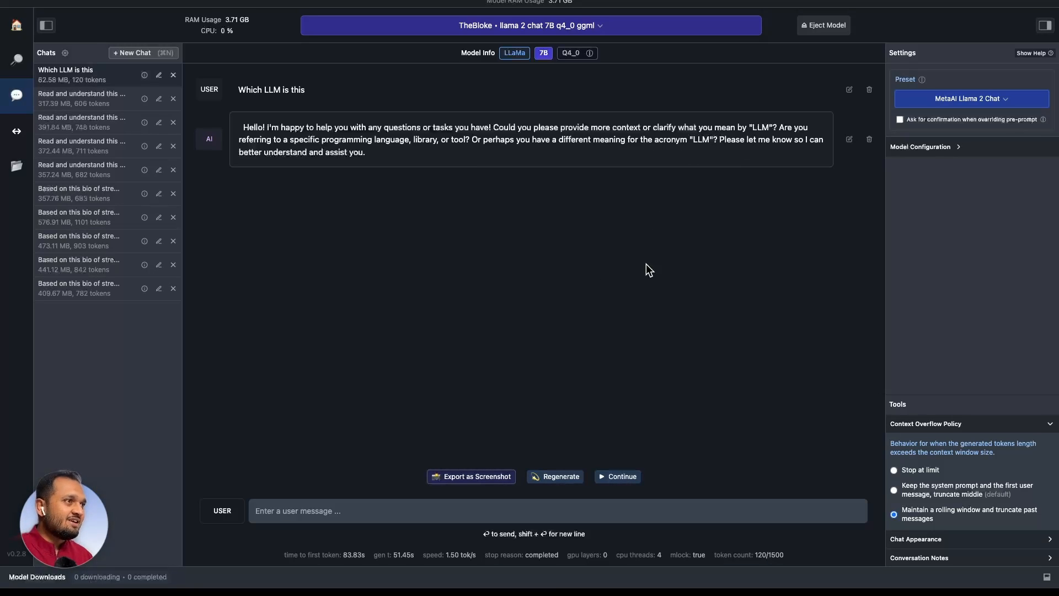
pyautogui.moveTo(722, 198)
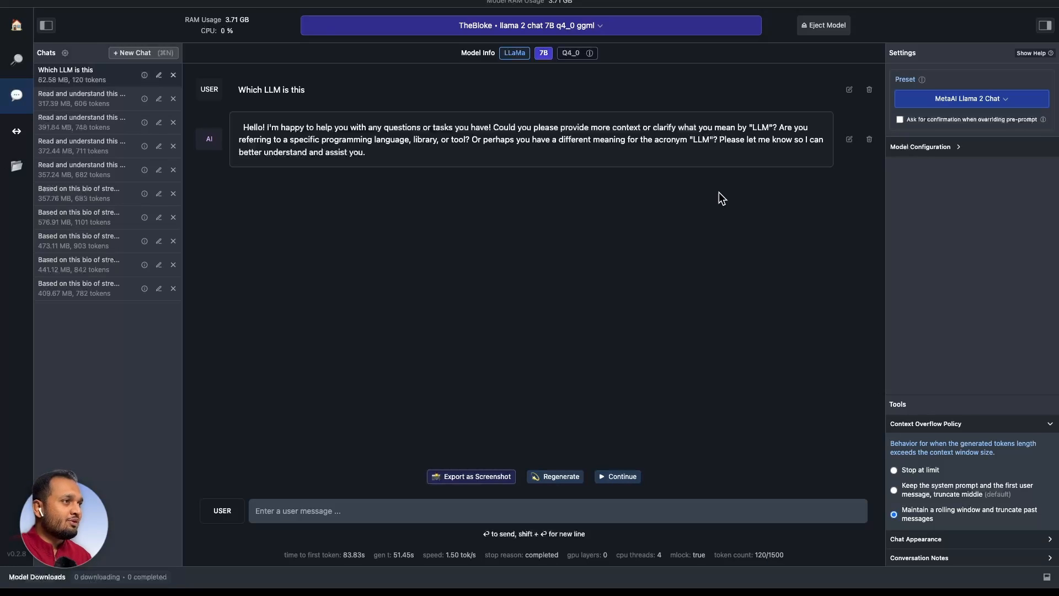
pyautogui.moveTo(483, 319)
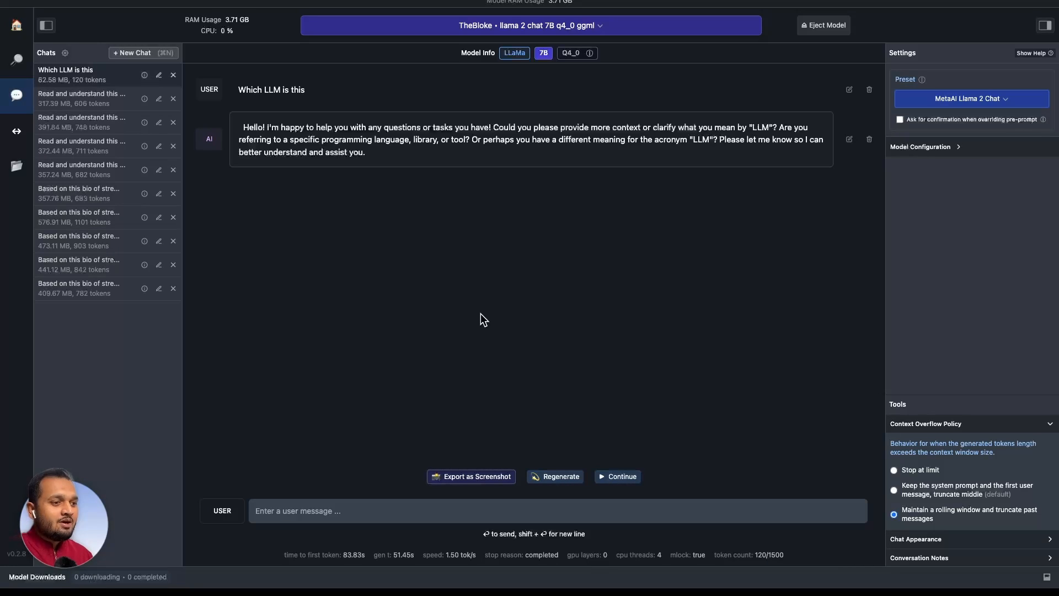
pyautogui.moveTo(431, 358)
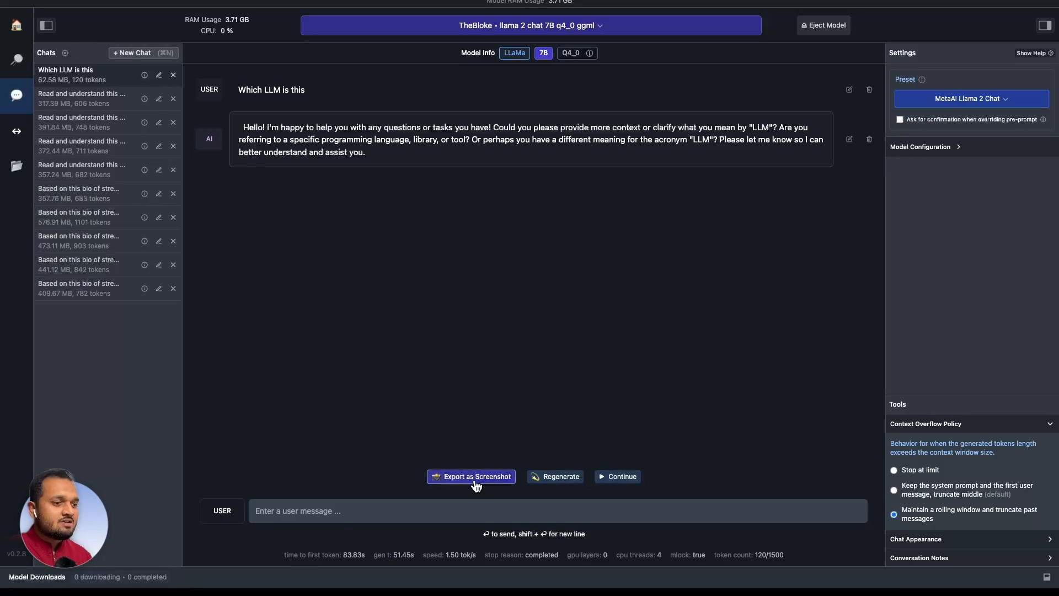
pyautogui.moveTo(622, 218)
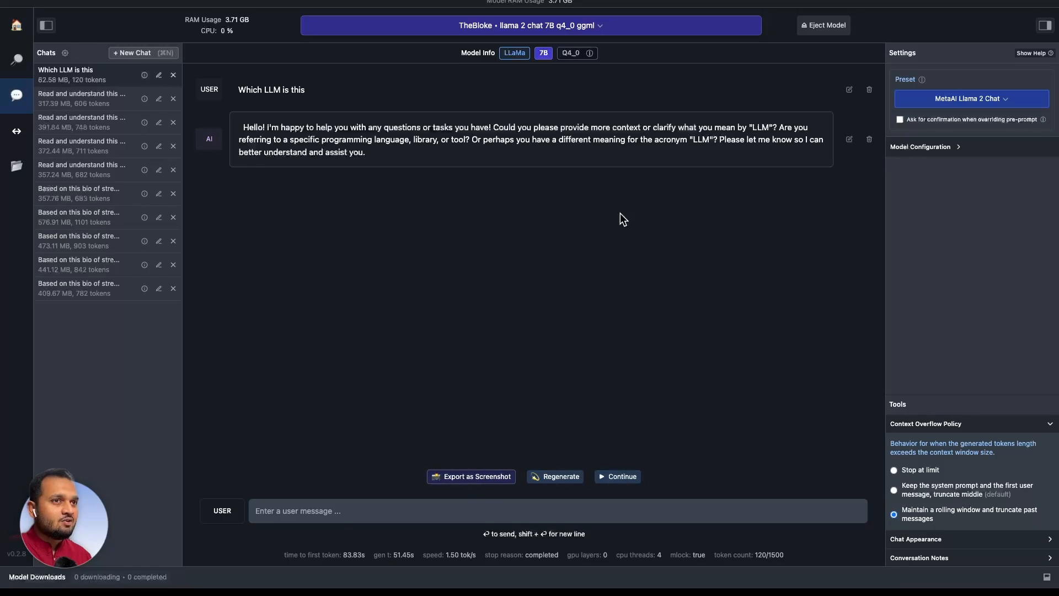
pyautogui.moveTo(205, 257)
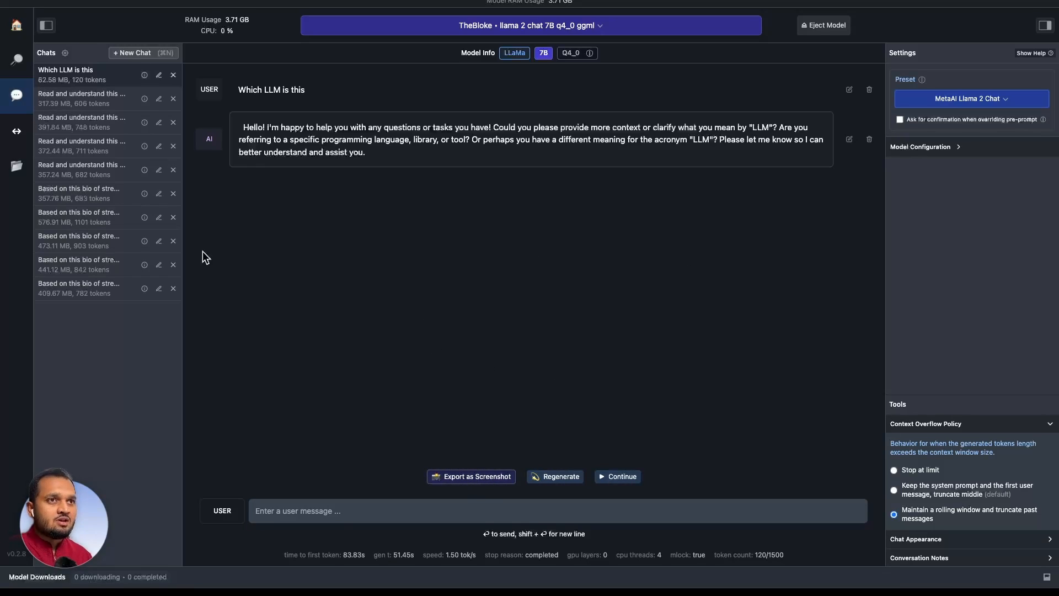
pyautogui.moveTo(572, 289)
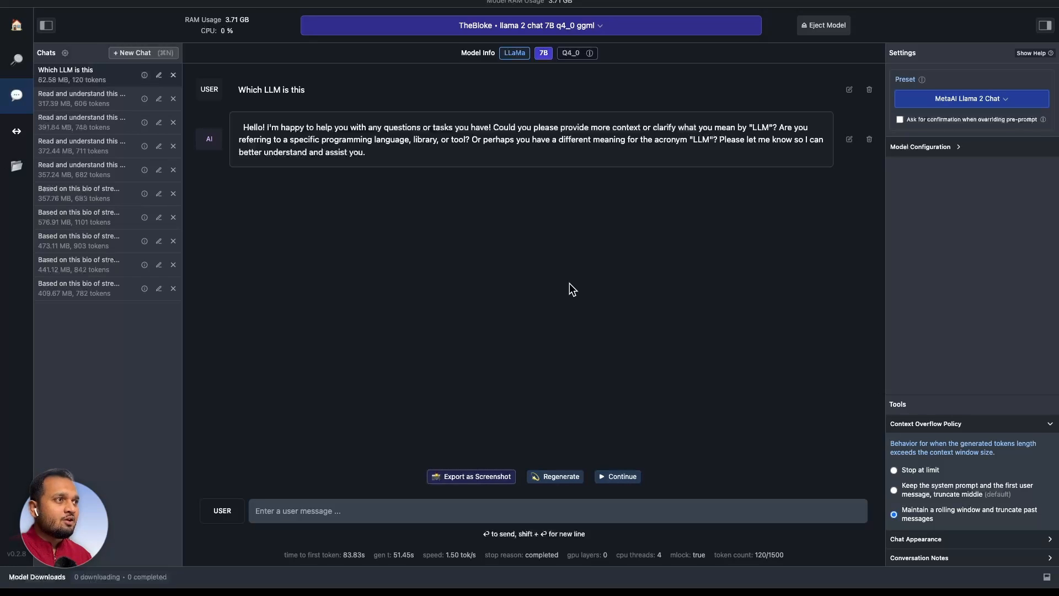
pyautogui.moveTo(490, 284)
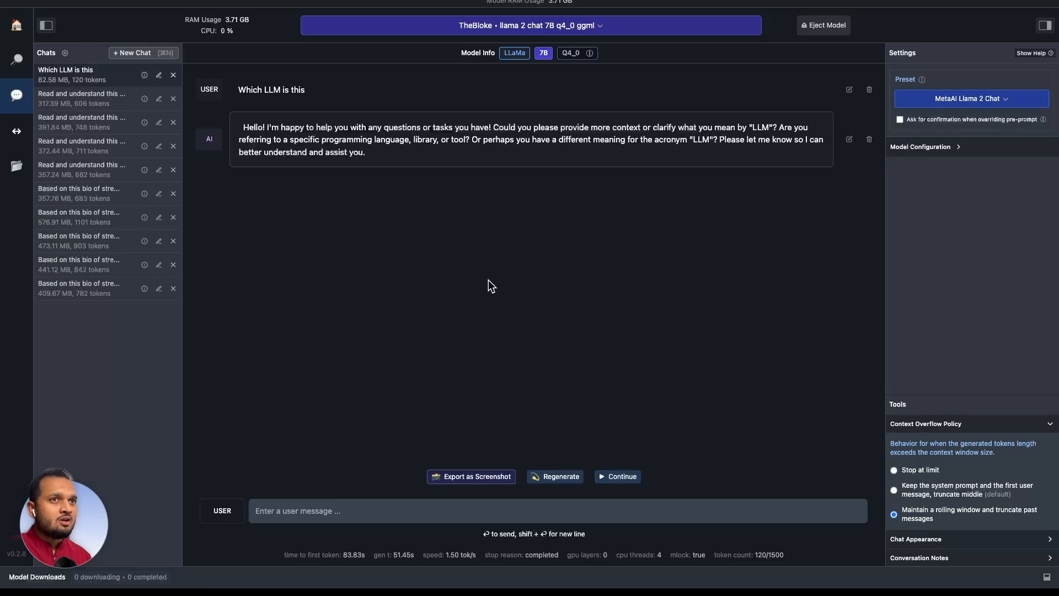
pyautogui.moveTo(682, 274)
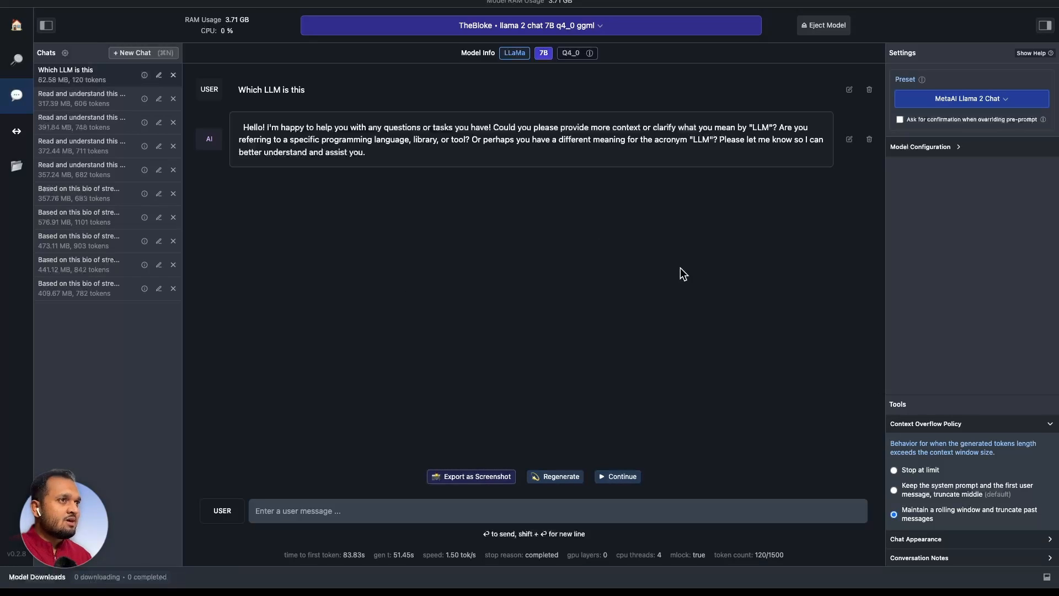
pyautogui.moveTo(620, 286)
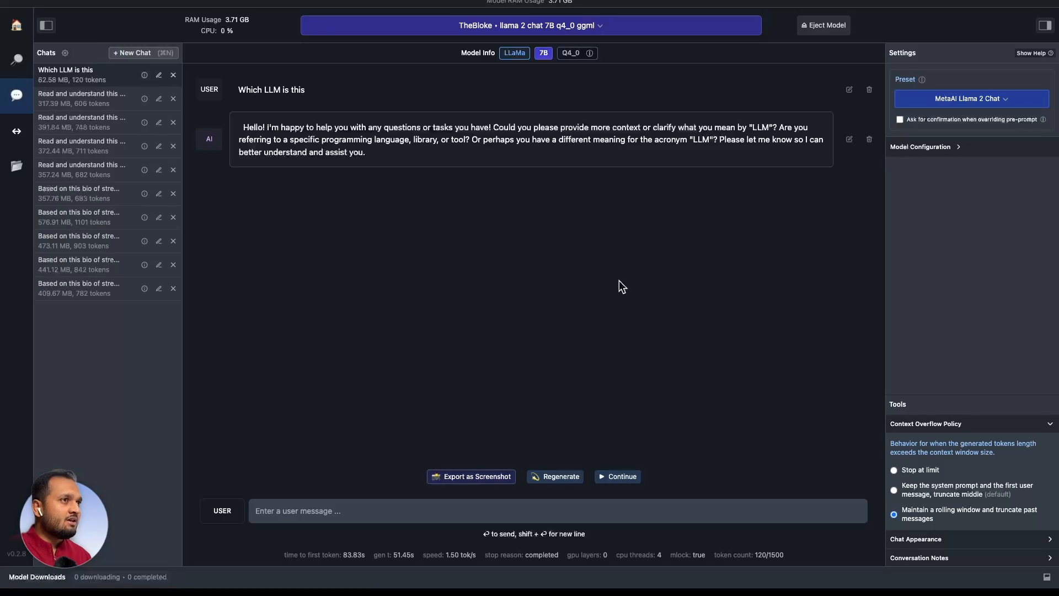
pyautogui.moveTo(633, 270)
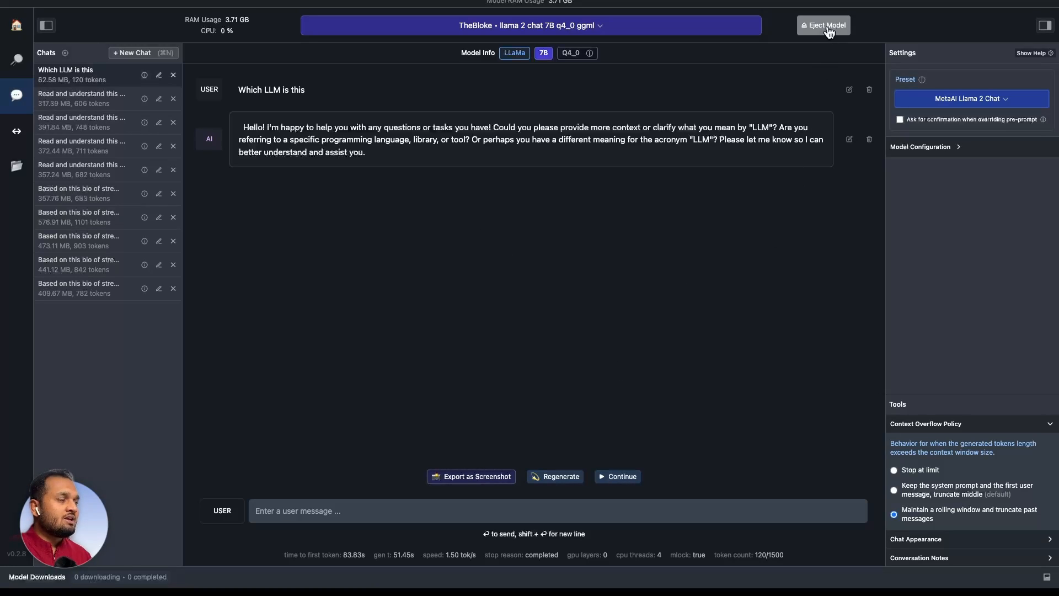
pyautogui.moveTo(628, 334)
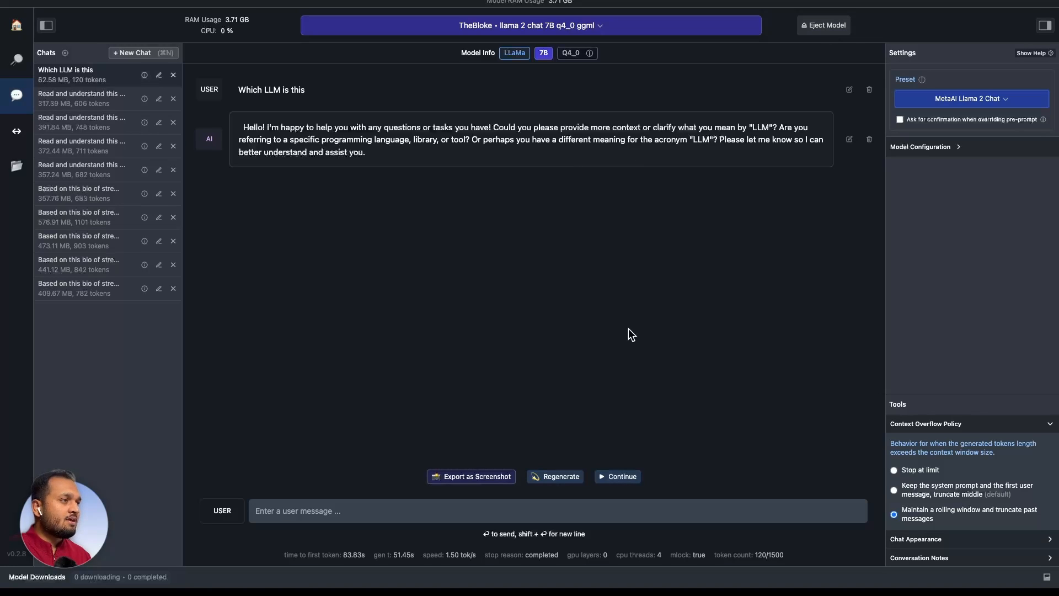
# Step: Eject the llama 2 chat 7B q4_0 model from memory
pyautogui.click(822, 25)
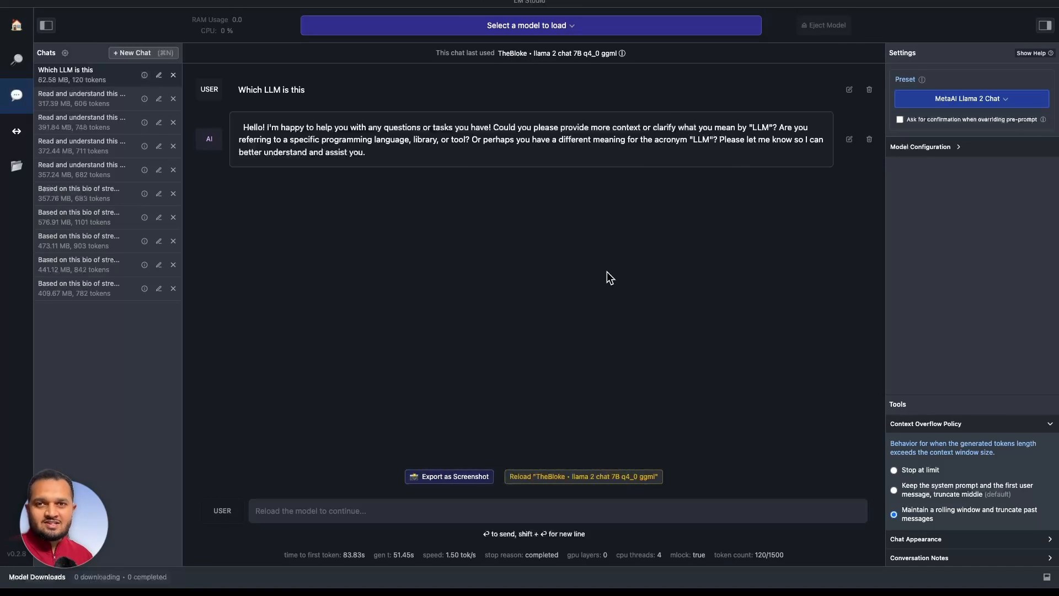